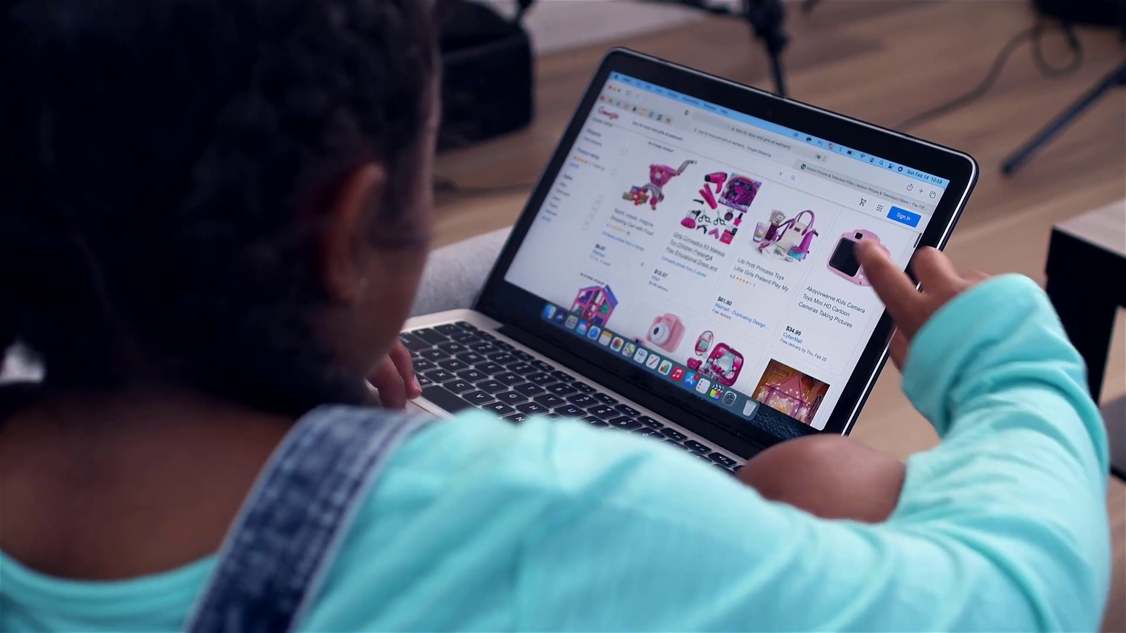
- Scroll through the World Photographer theme preview and close it
{"action": "scroll", "scroll_direction": "down", "scroll_amount": 3}
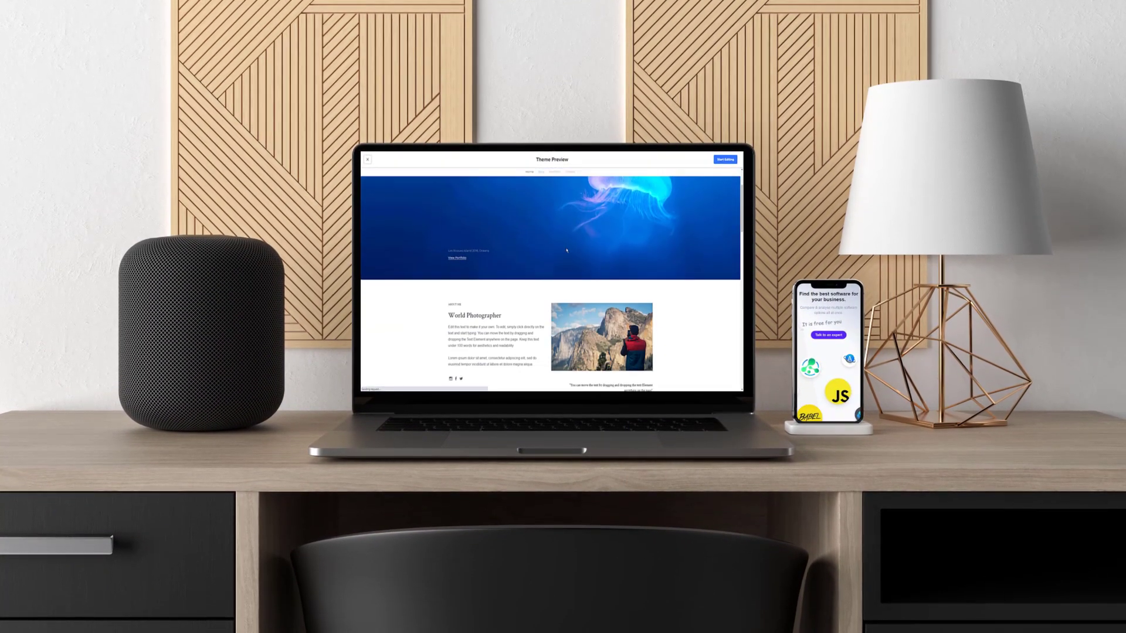
{"action": "scroll", "scroll_direction": "down", "scroll_amount": 3}
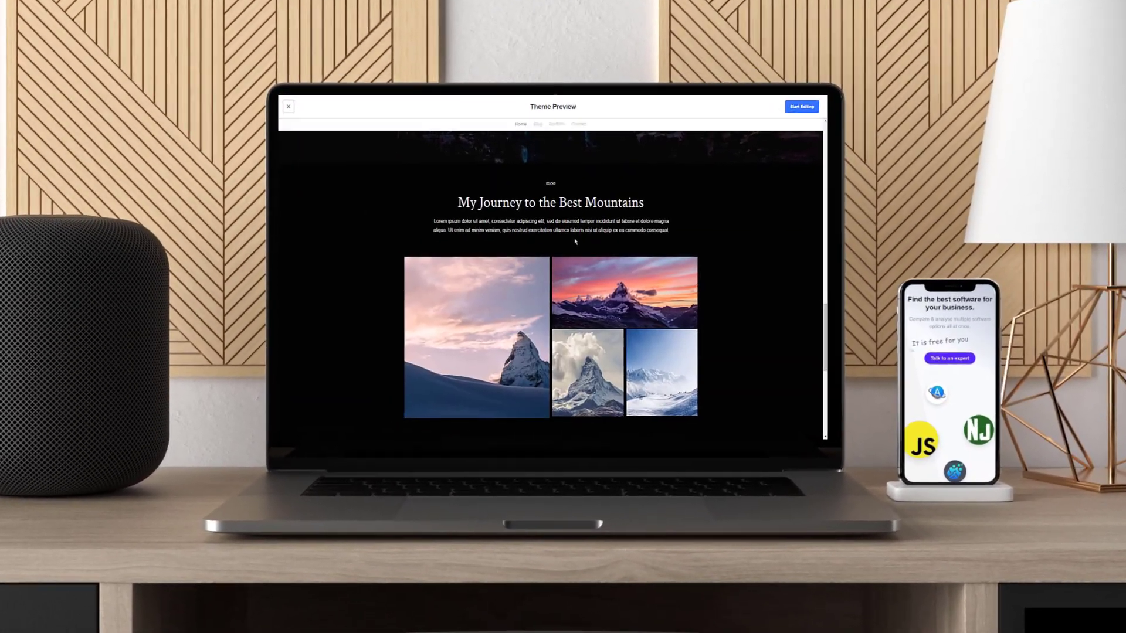
{"action": "scroll", "scroll_direction": "down", "scroll_amount": 3}
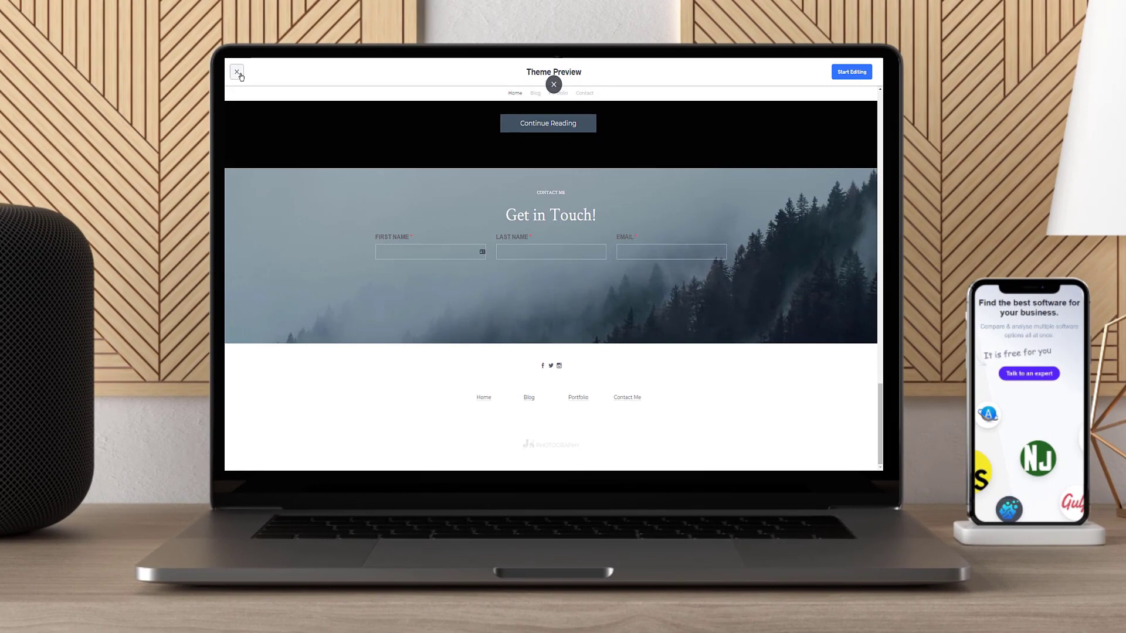
{"action": "left_click", "coordinate": [236, 71]}
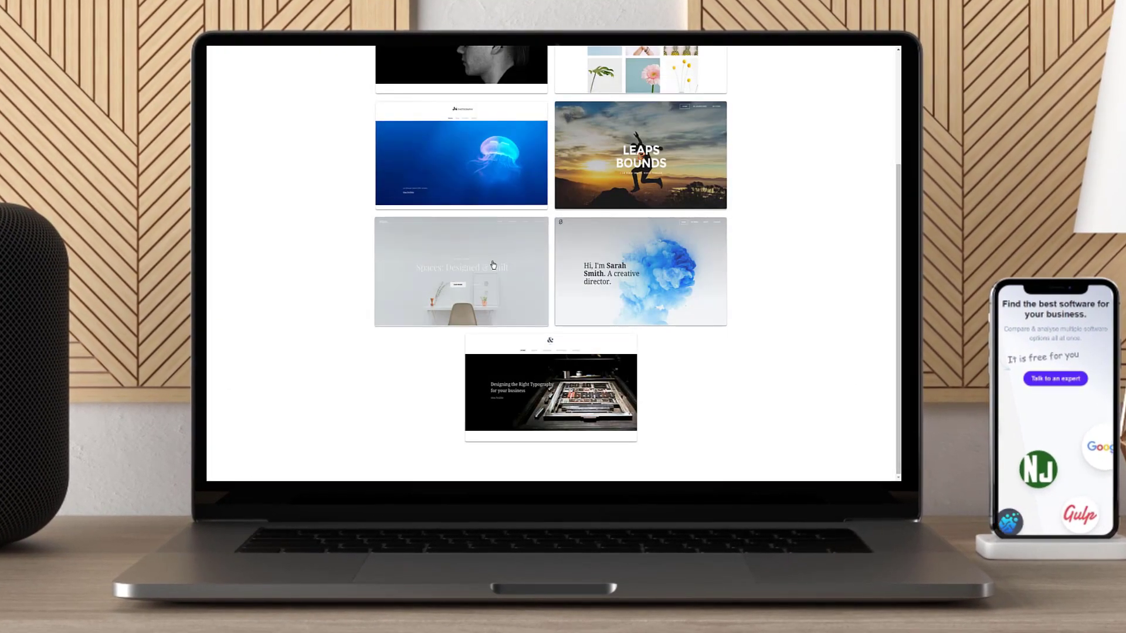
- Preview the Elijah Soul portfolio theme and browse to another of its pages
{"action": "left_click", "coordinate": [461, 271]}
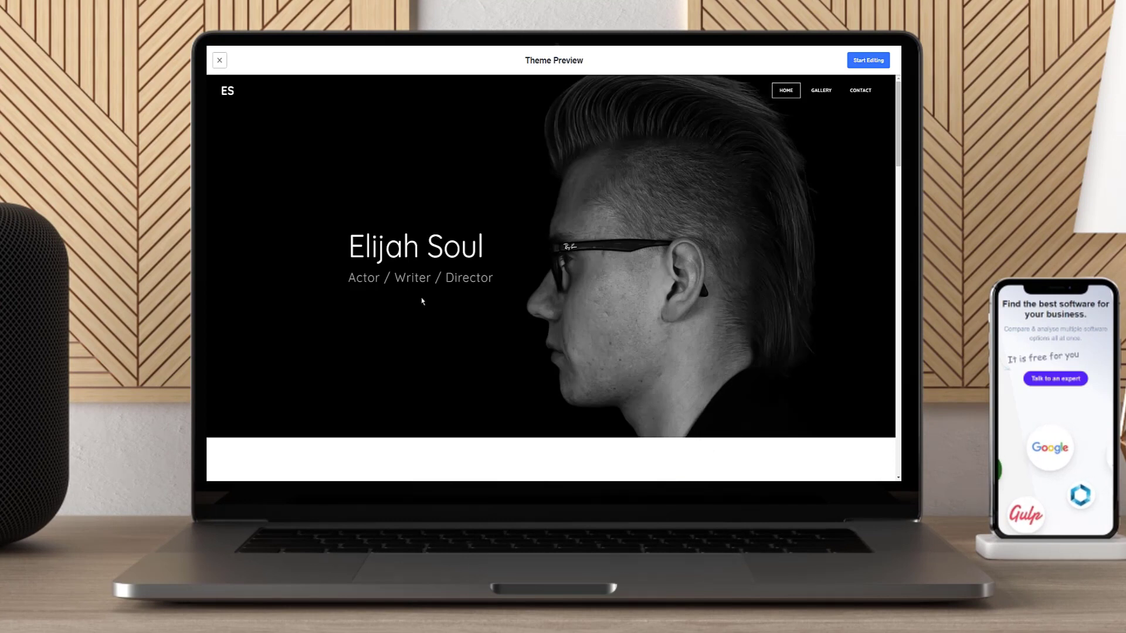
{"action": "scroll", "scroll_direction": "down", "scroll_amount": 3}
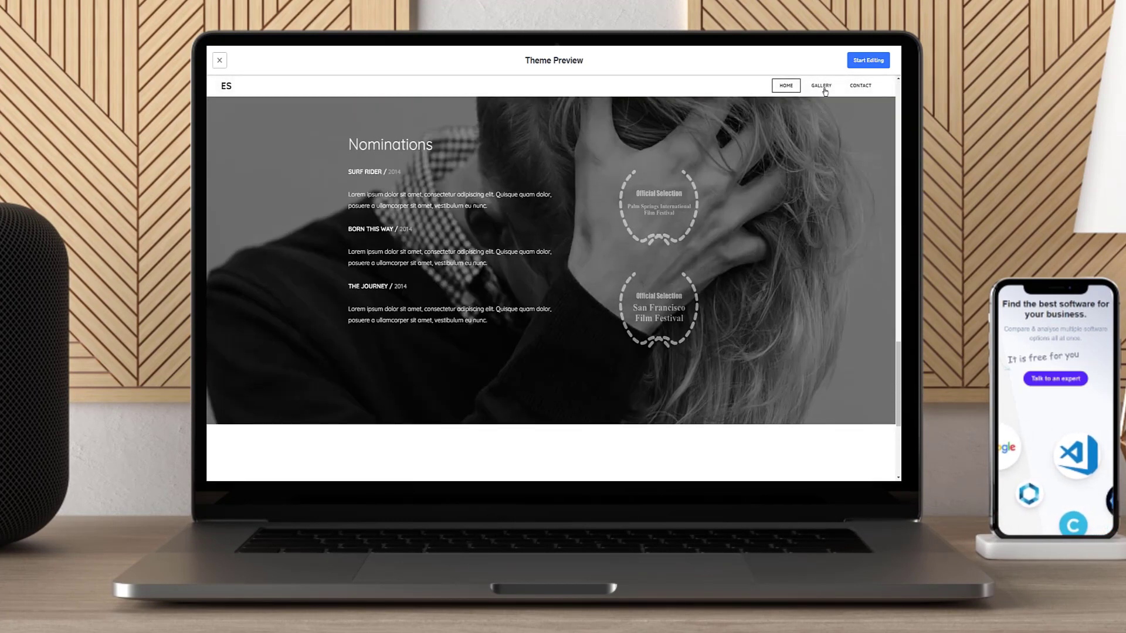
{"action": "left_click", "coordinate": [819, 86]}
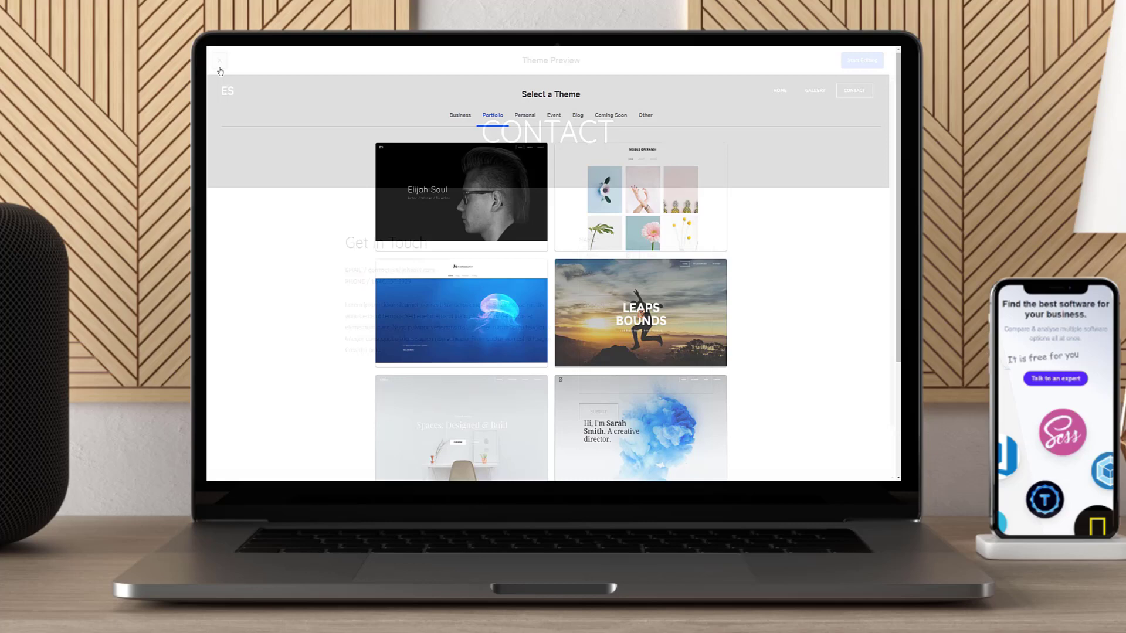
- Close the Elijah Soul preview and scroll through the Local Burgers business theme preview
{"action": "left_click", "coordinate": [458, 115]}
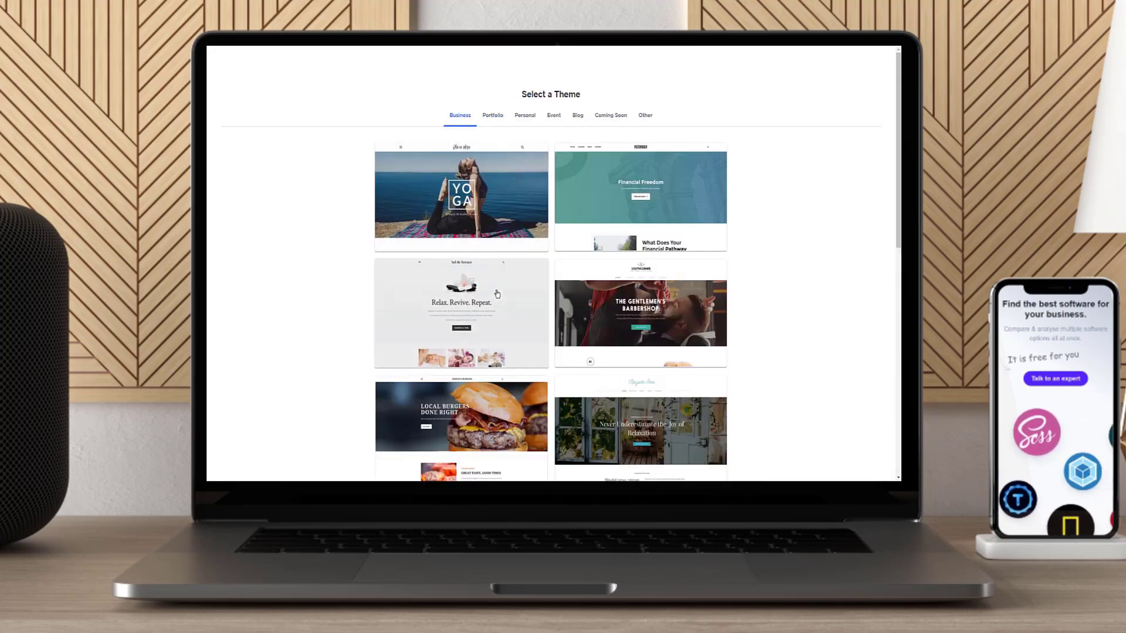
{"action": "scroll", "scroll_direction": "down", "scroll_amount": 3}
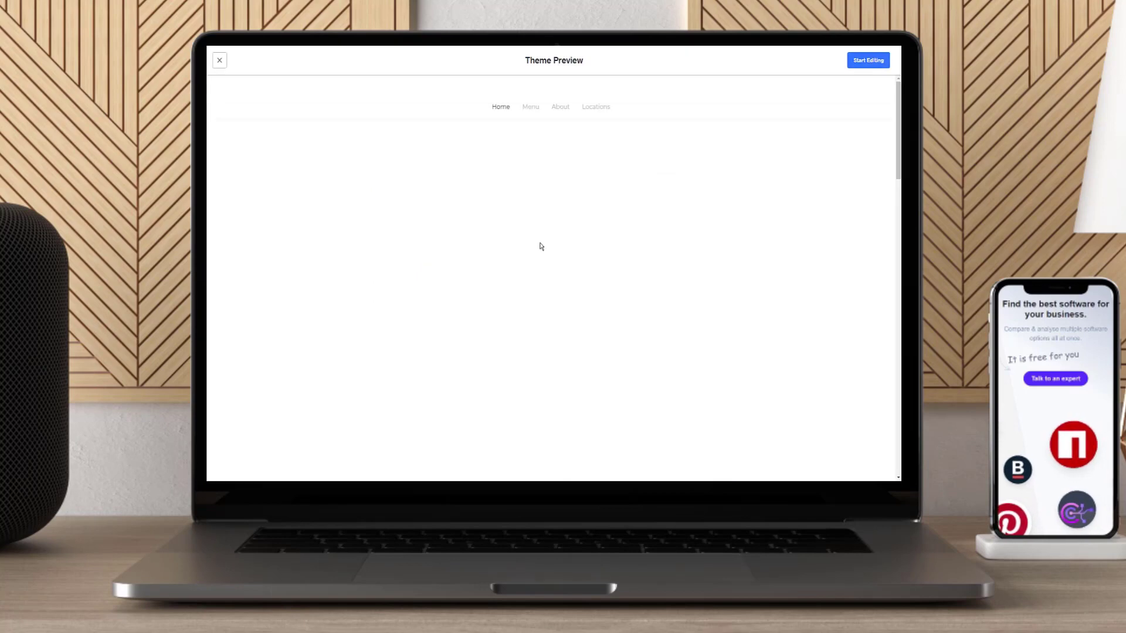
{"action": "scroll", "scroll_direction": "down", "scroll_amount": 3}
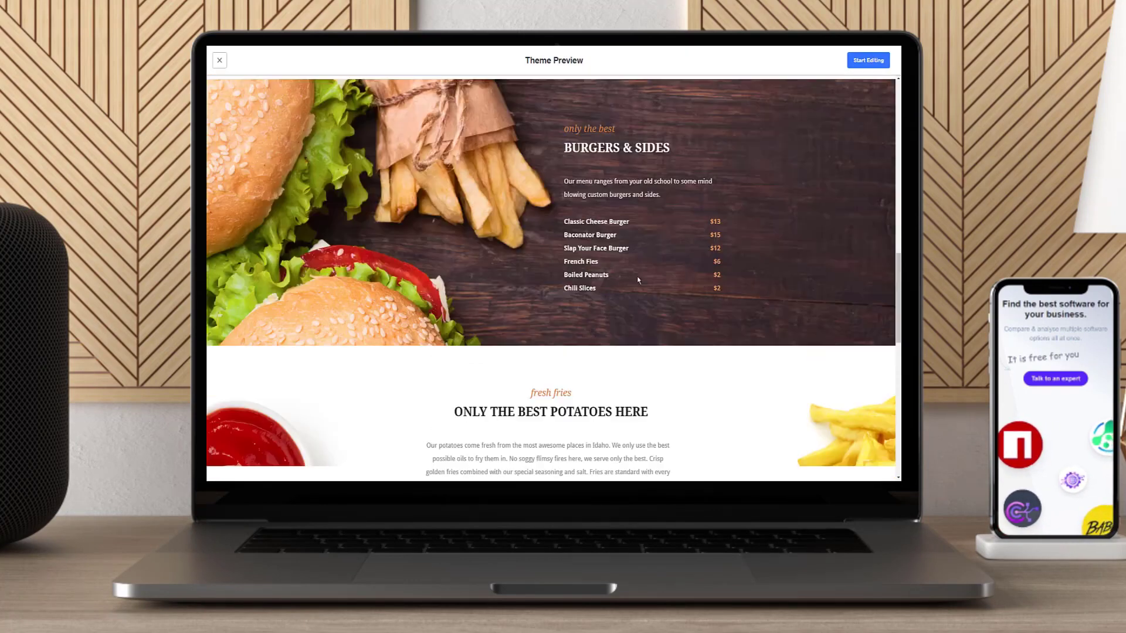
{"action": "scroll", "scroll_direction": "down", "scroll_amount": 3}
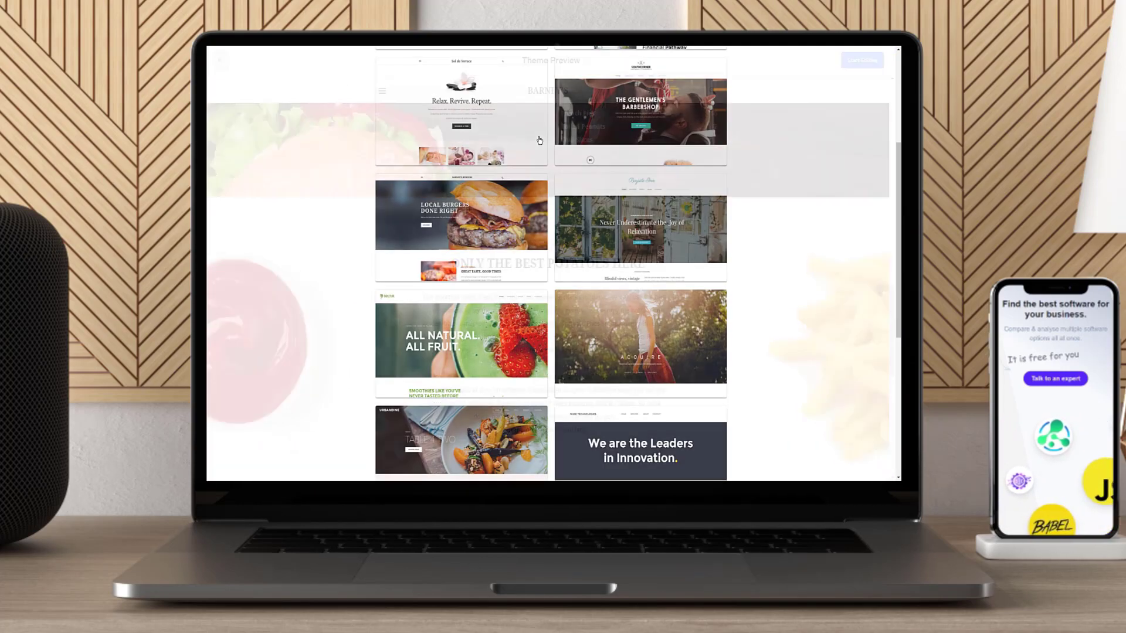
{"action": "left_click", "coordinate": [553, 115]}
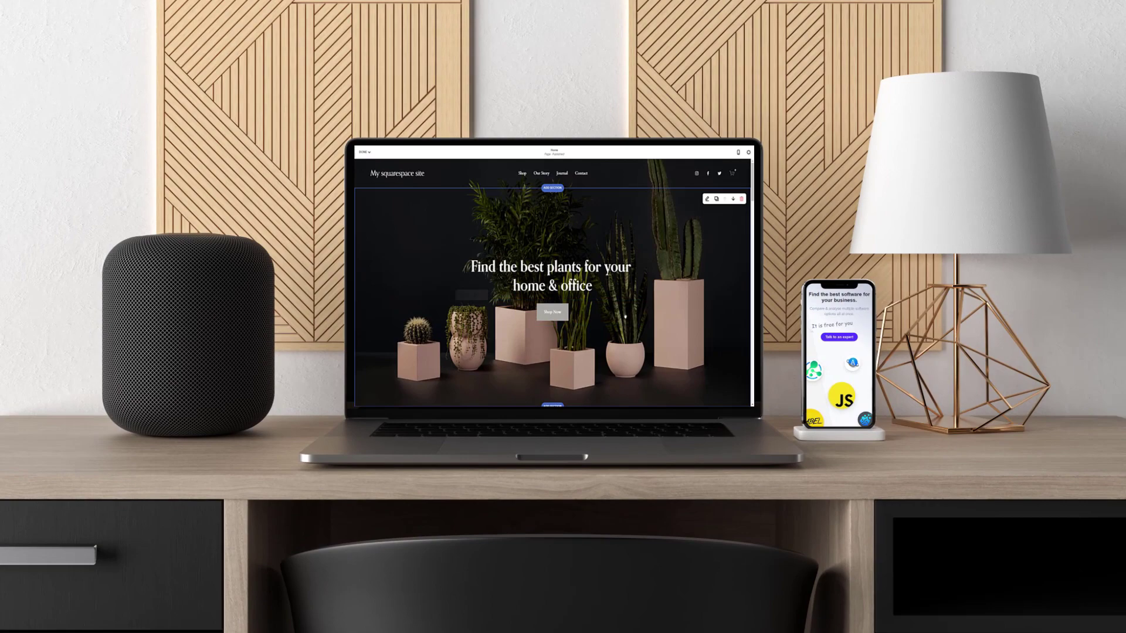
- Relabel the hero's Shop Now button to Browse and finish editing with Done
{"action": "scroll", "scroll_direction": "down", "scroll_amount": 3}
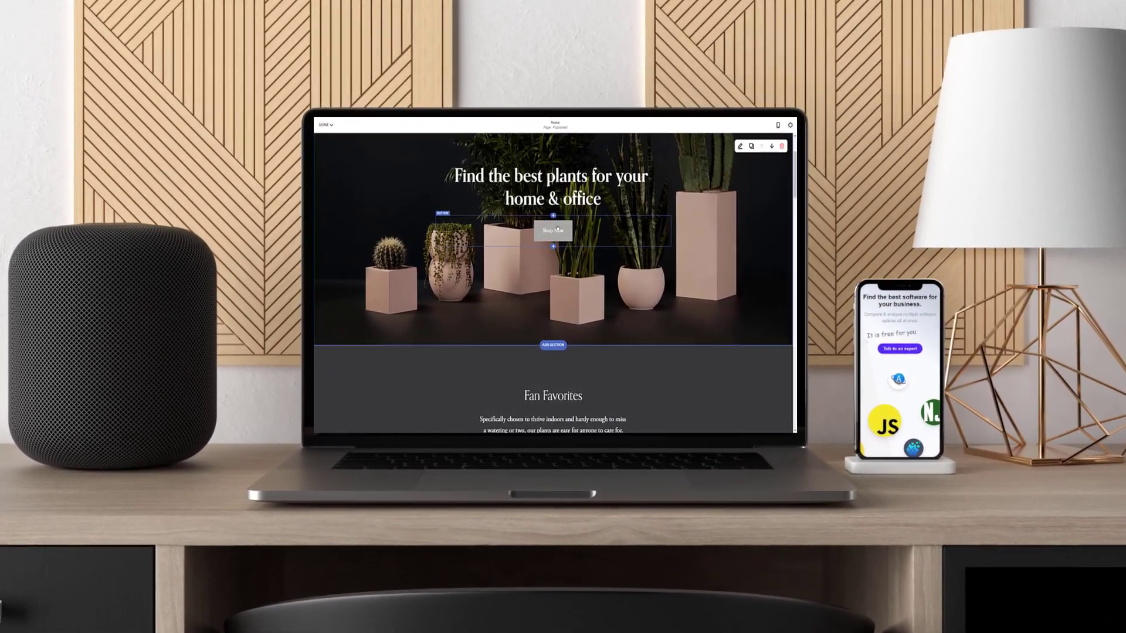
{"action": "left_click", "coordinate": [552, 231]}
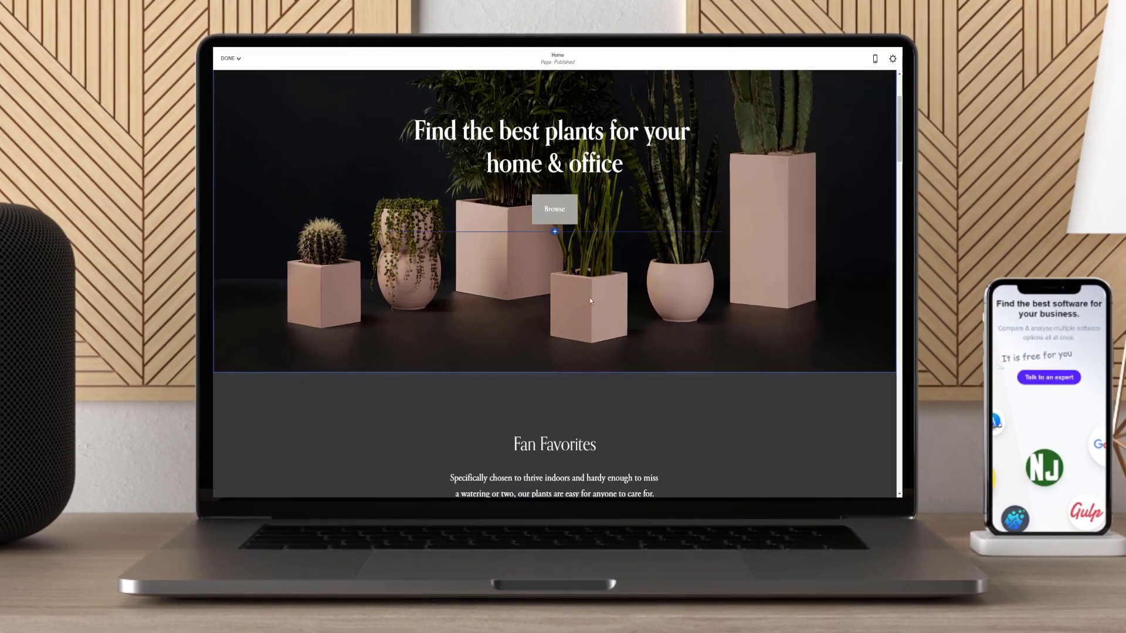
{"action": "scroll", "scroll_direction": "down", "scroll_amount": 3}
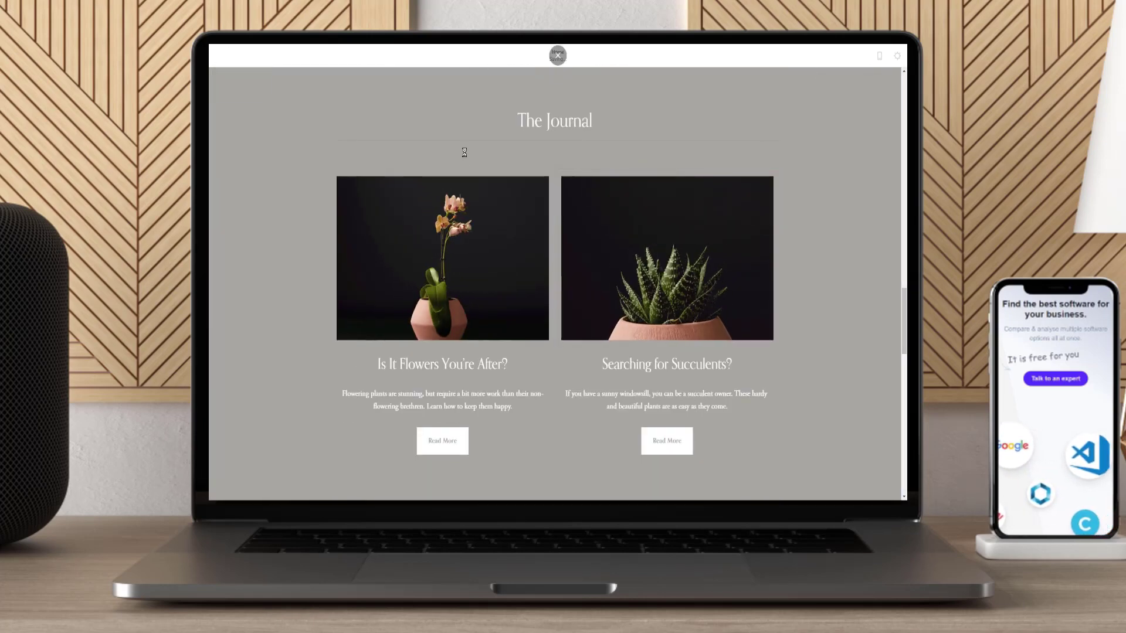
{"action": "left_click", "coordinate": [557, 55]}
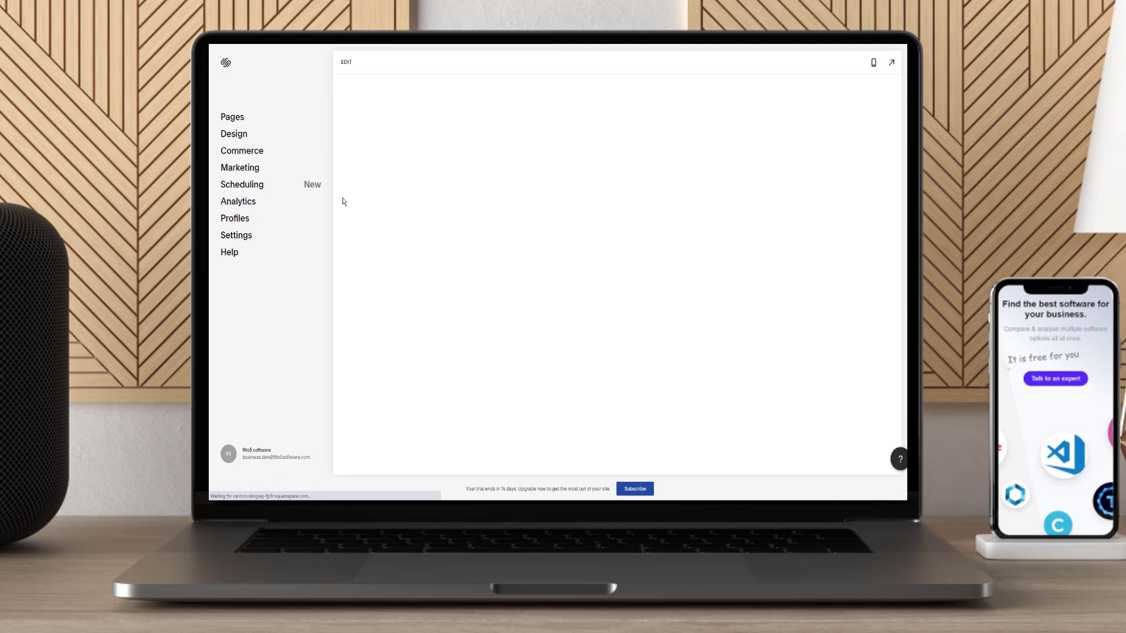
- From Pages, view Our Story, the Journal and its 'Is It Flowers You're After?' post
{"action": "left_click", "coordinate": [232, 117]}
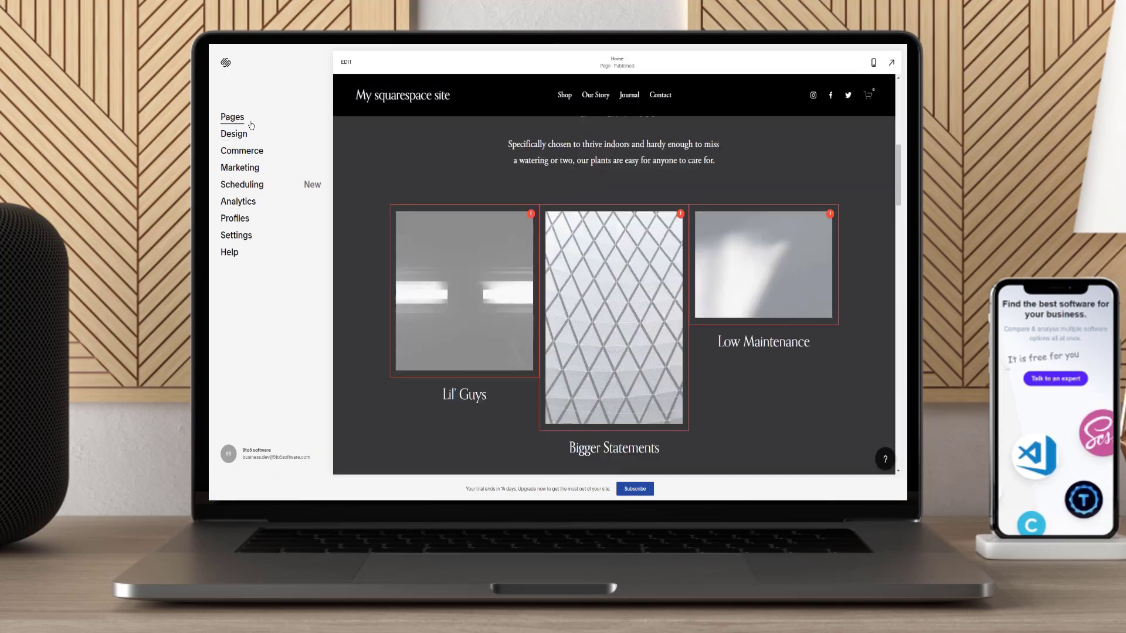
{"action": "left_click", "coordinate": [232, 117]}
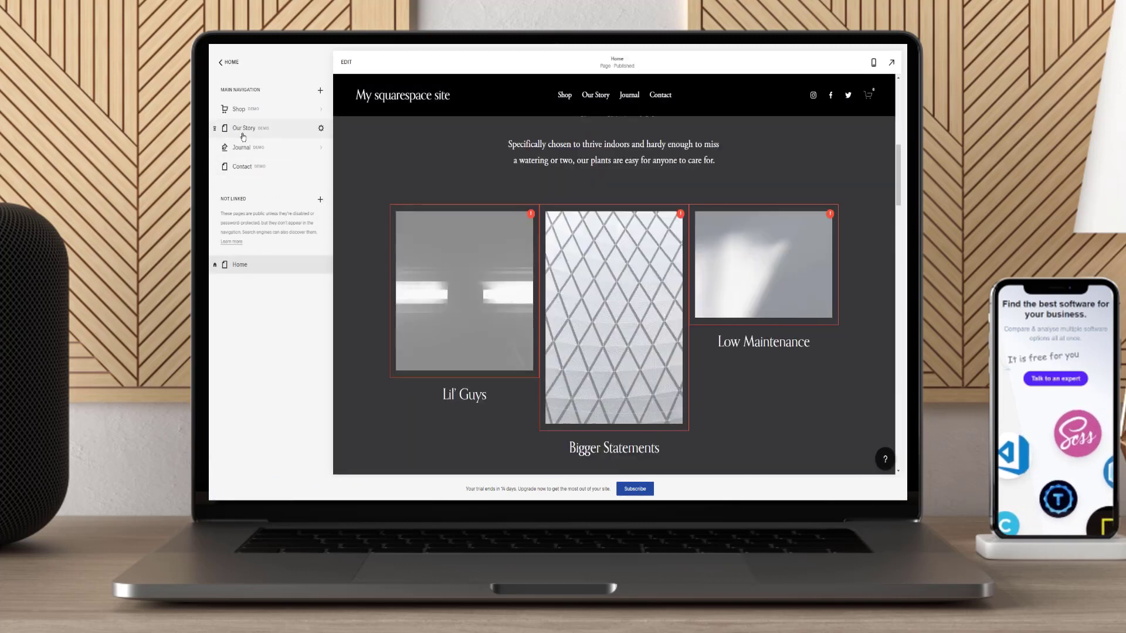
{"action": "left_click", "coordinate": [244, 128]}
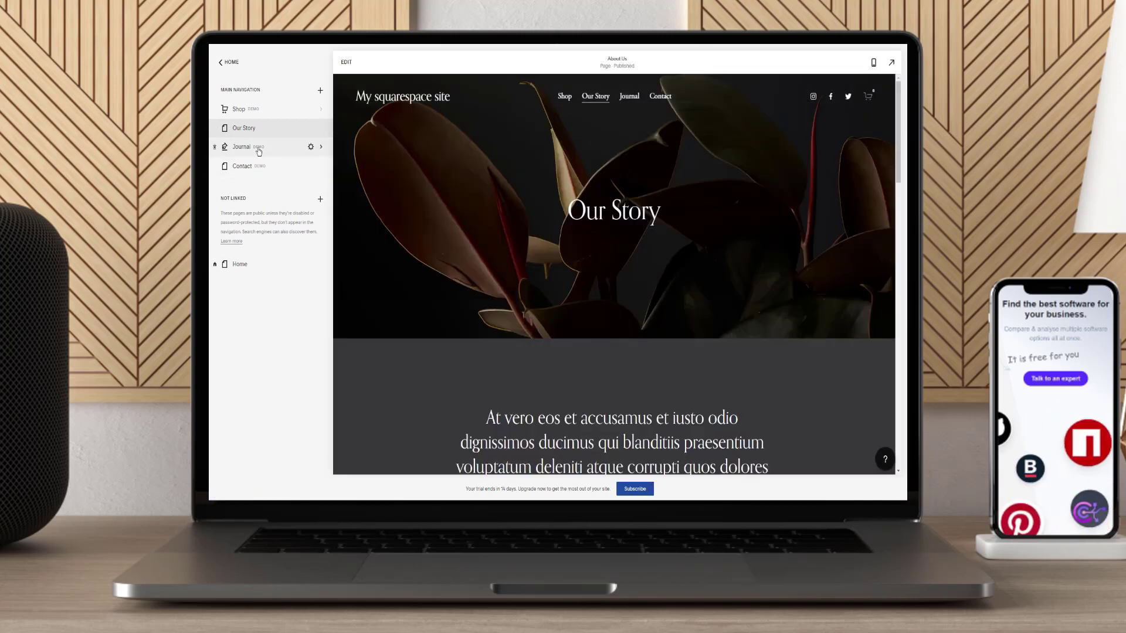
{"action": "left_click", "coordinate": [242, 146]}
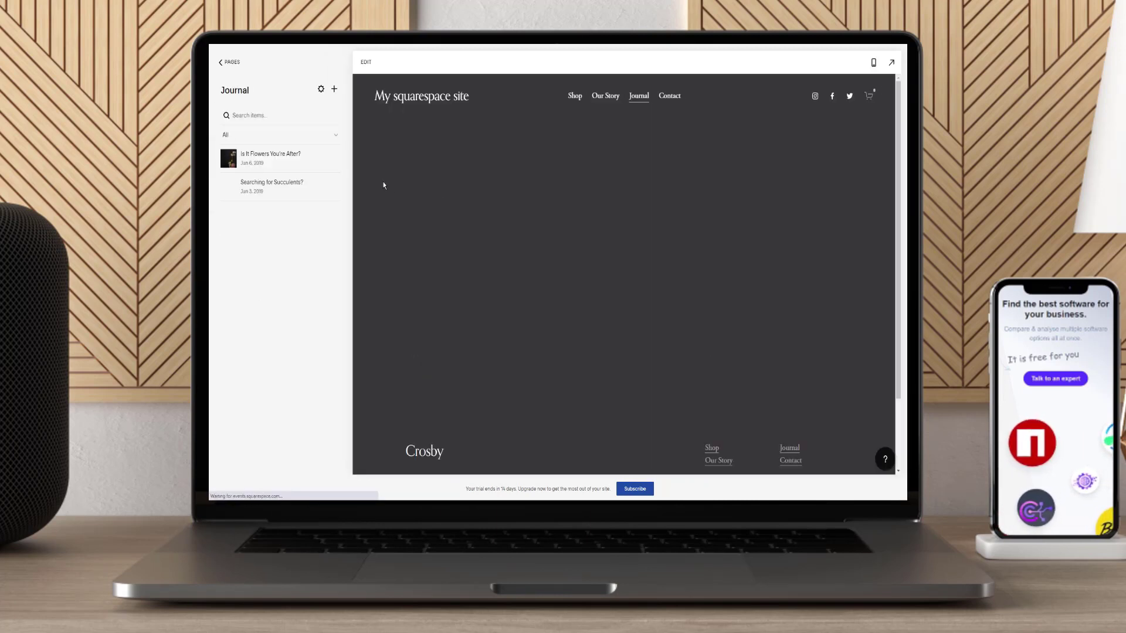
{"action": "left_click", "coordinate": [271, 158]}
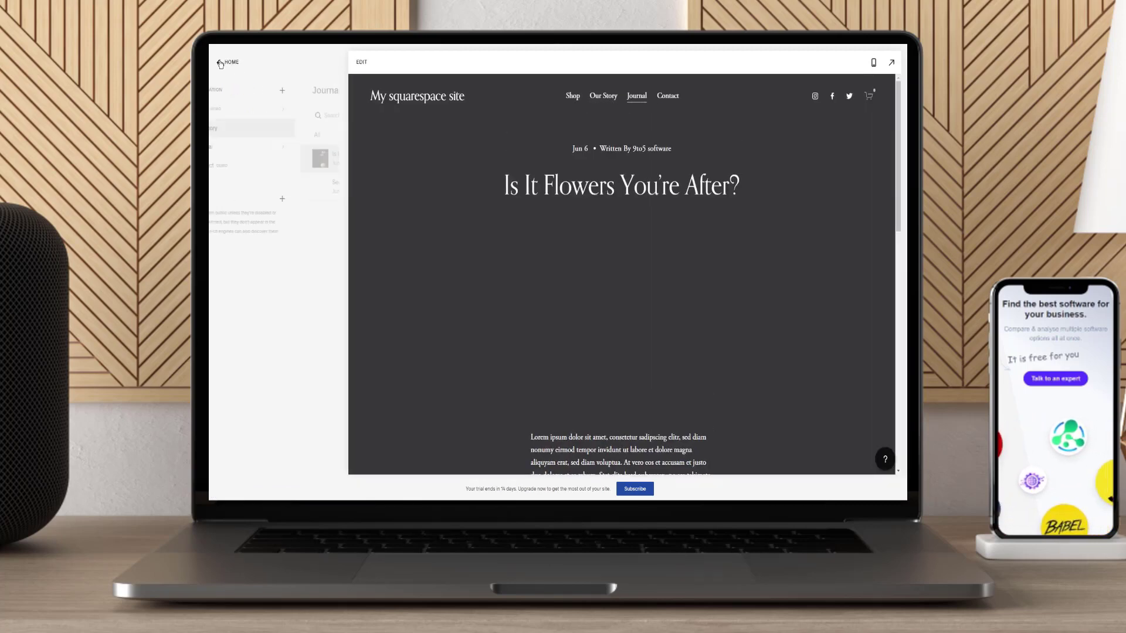
- View the Contact page and return to the main dashboard menu
{"action": "left_click", "coordinate": [225, 62]}
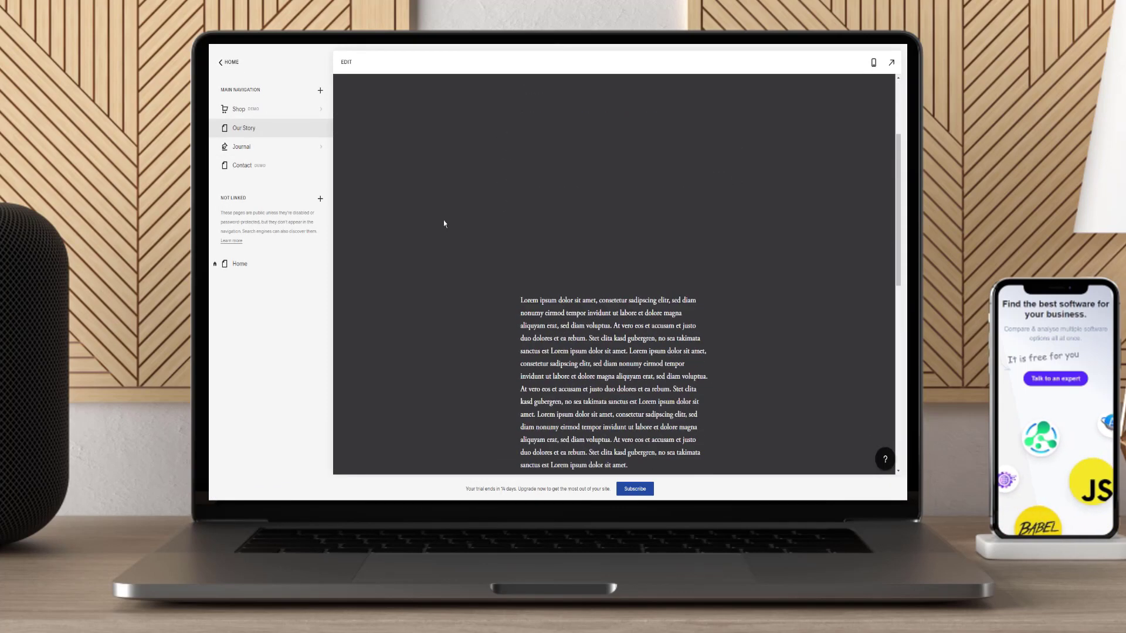
{"action": "left_click", "coordinate": [242, 165]}
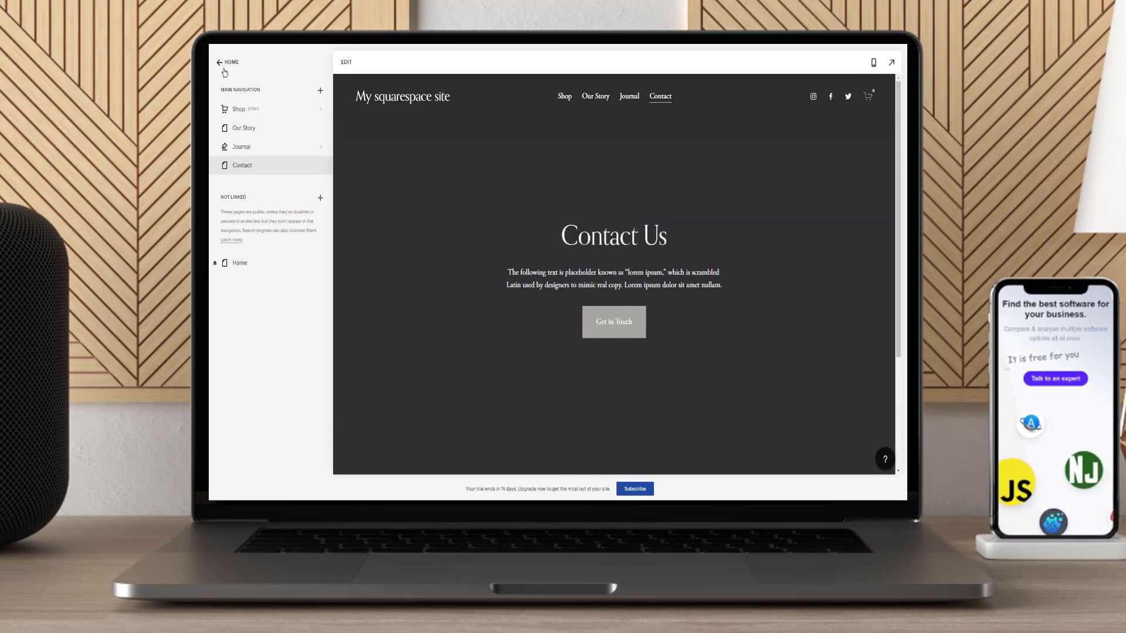
{"action": "left_click", "coordinate": [223, 62]}
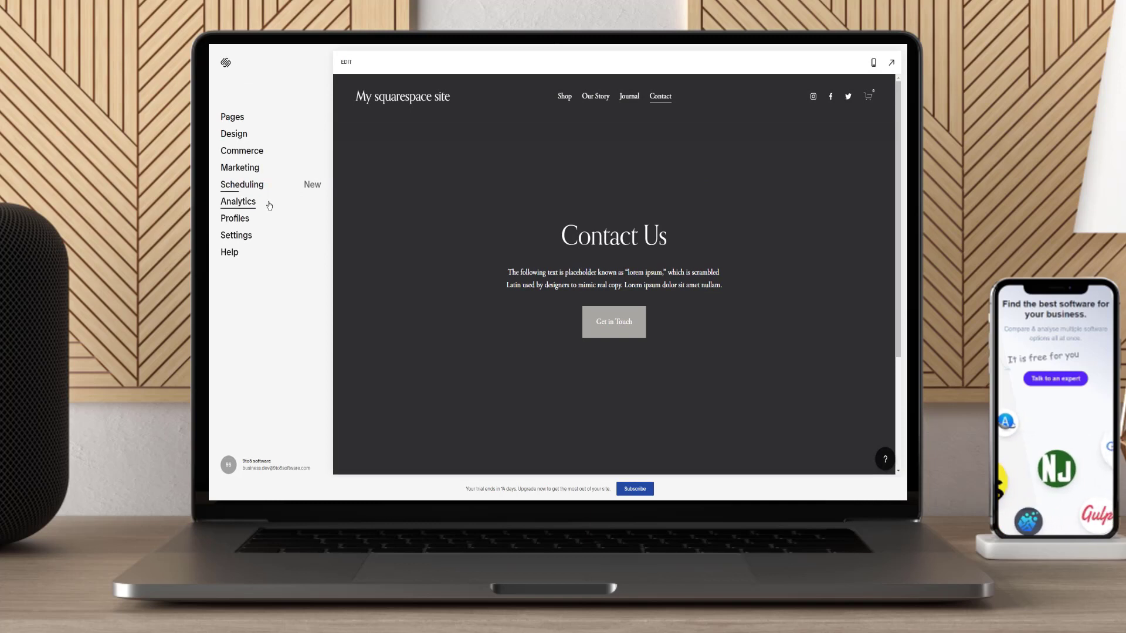
- Dismiss the delayed-data notice and view the Traffic, Sales by Product, Purchase Funnel and Abandoned Cart reports
{"action": "left_click", "coordinate": [238, 201]}
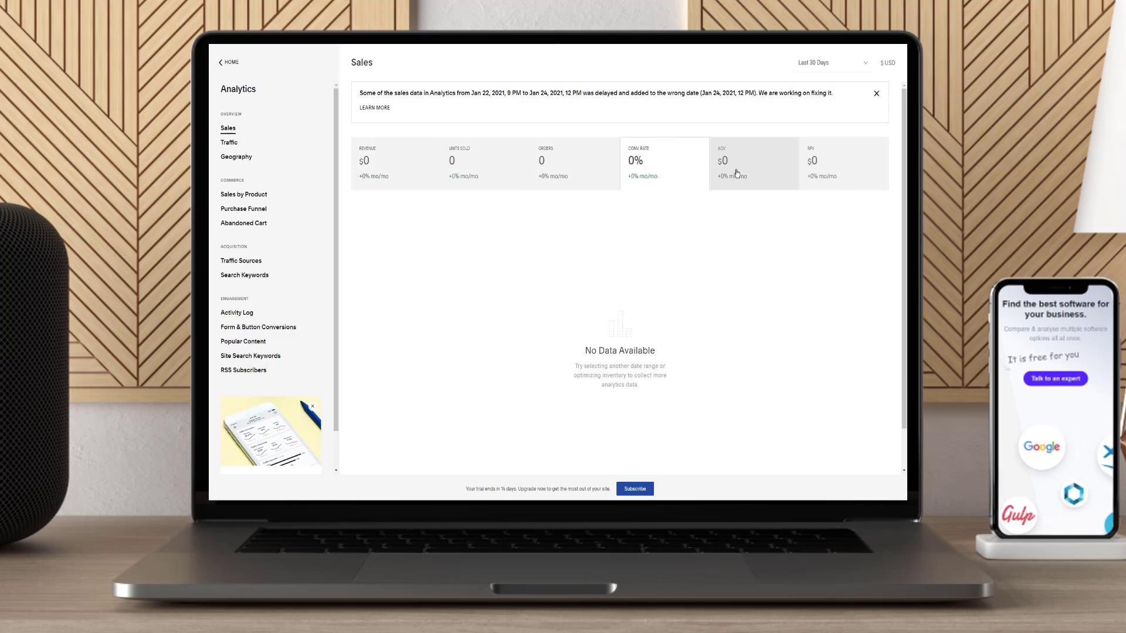
{"action": "left_click", "coordinate": [876, 94]}
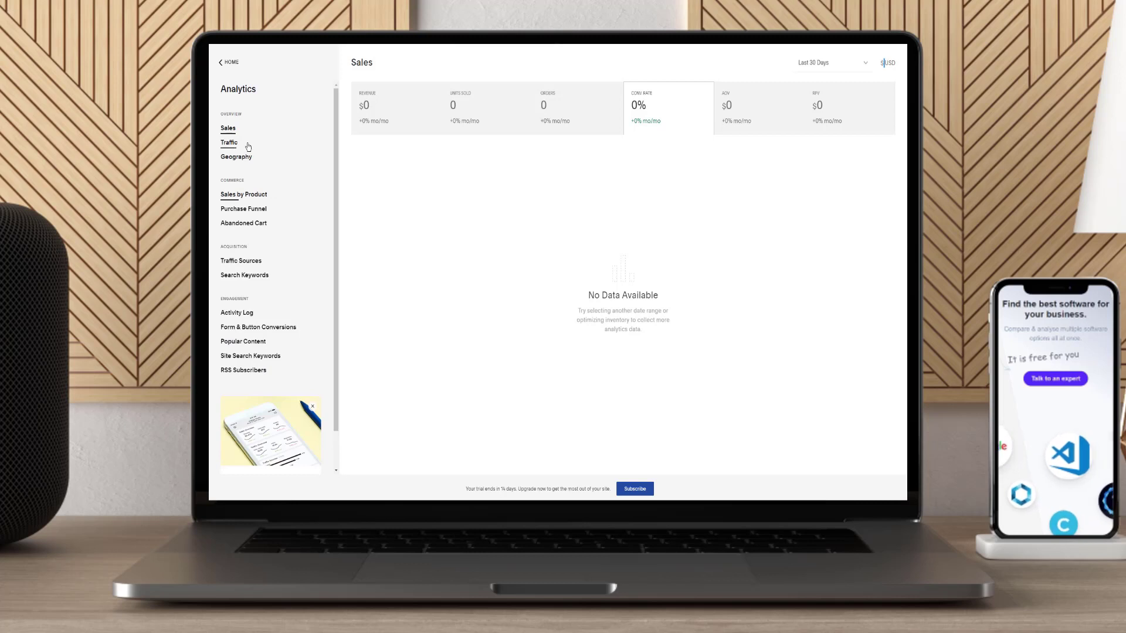
{"action": "left_click", "coordinate": [235, 156]}
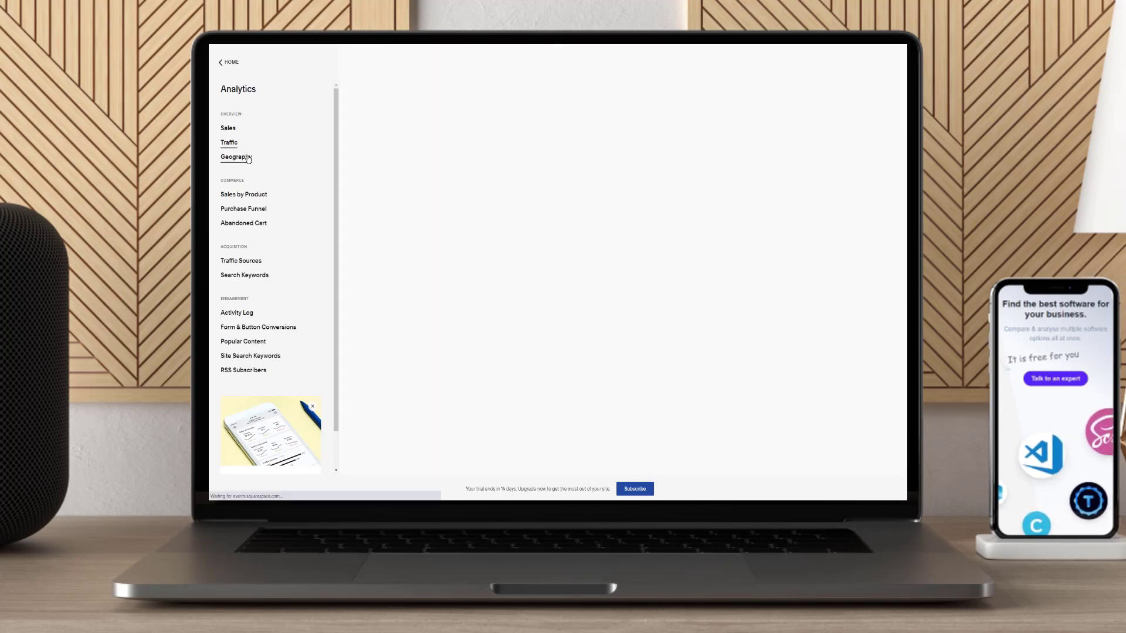
{"action": "left_click", "coordinate": [243, 194]}
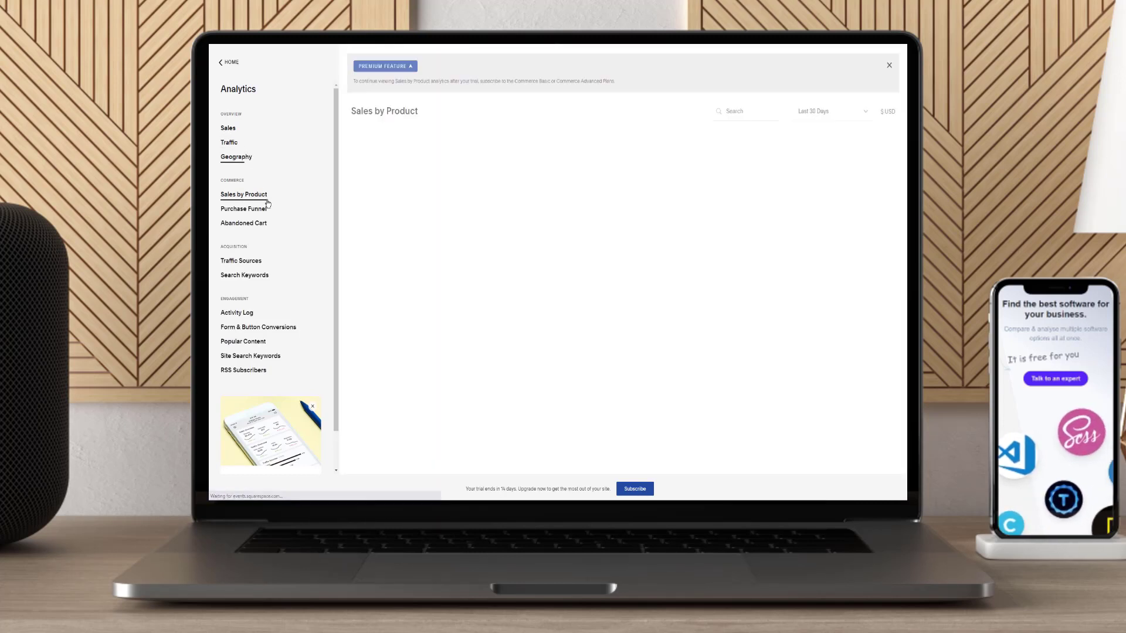
{"action": "left_click", "coordinate": [243, 209]}
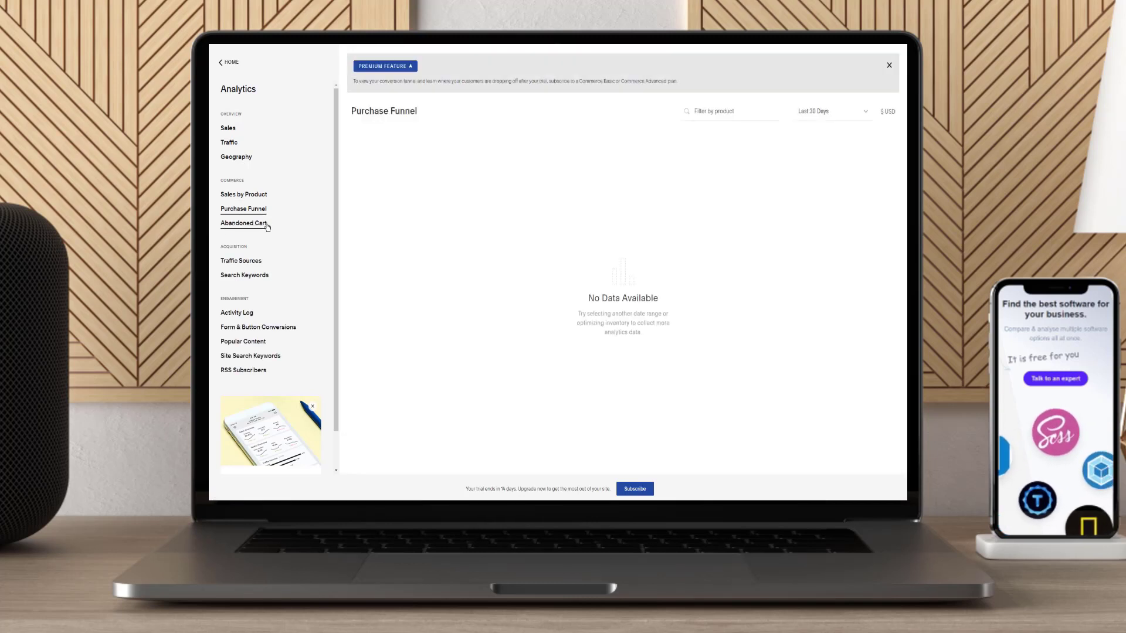
{"action": "left_click", "coordinate": [244, 223]}
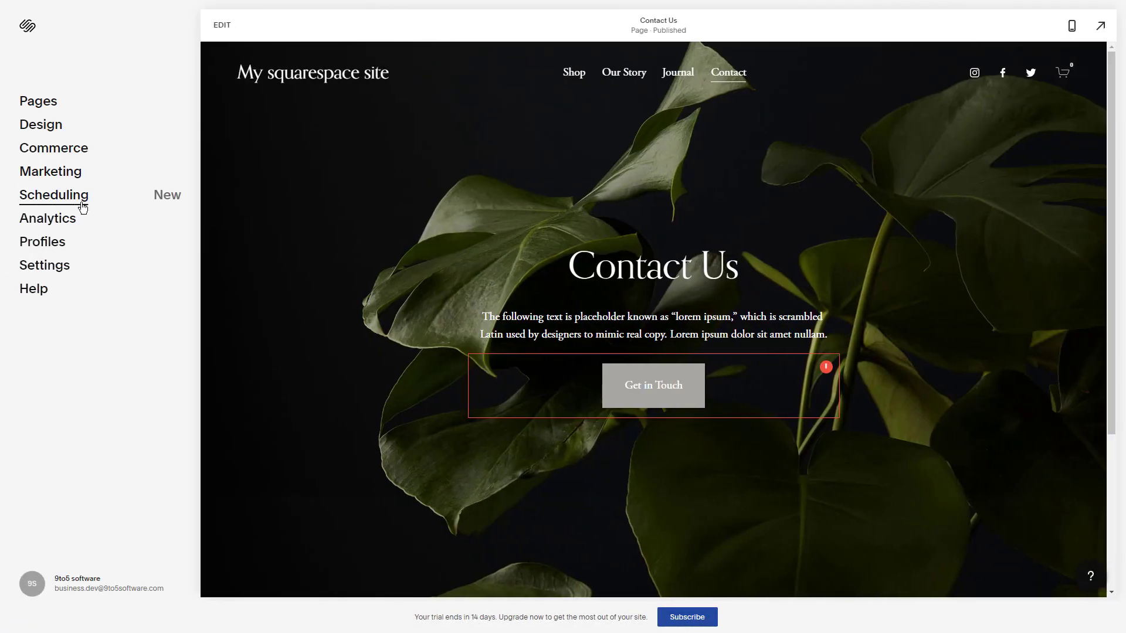
- Go to Marketing's Email Campaigns, close its Get Started popup and scroll the page
{"action": "left_click", "coordinate": [51, 172]}
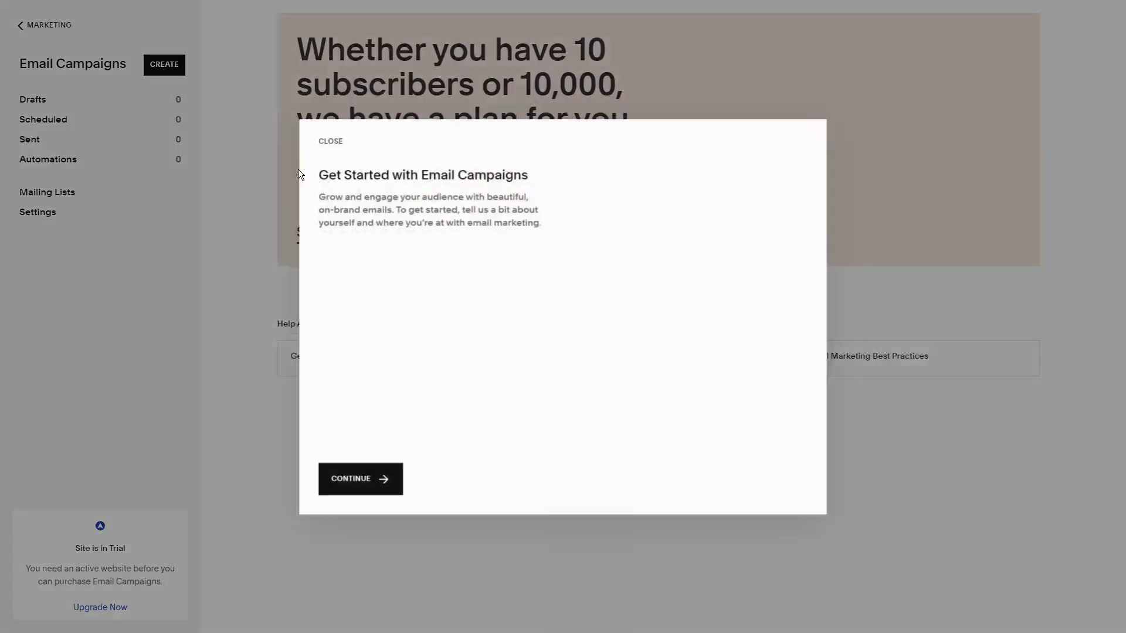
{"action": "left_click", "coordinate": [331, 141]}
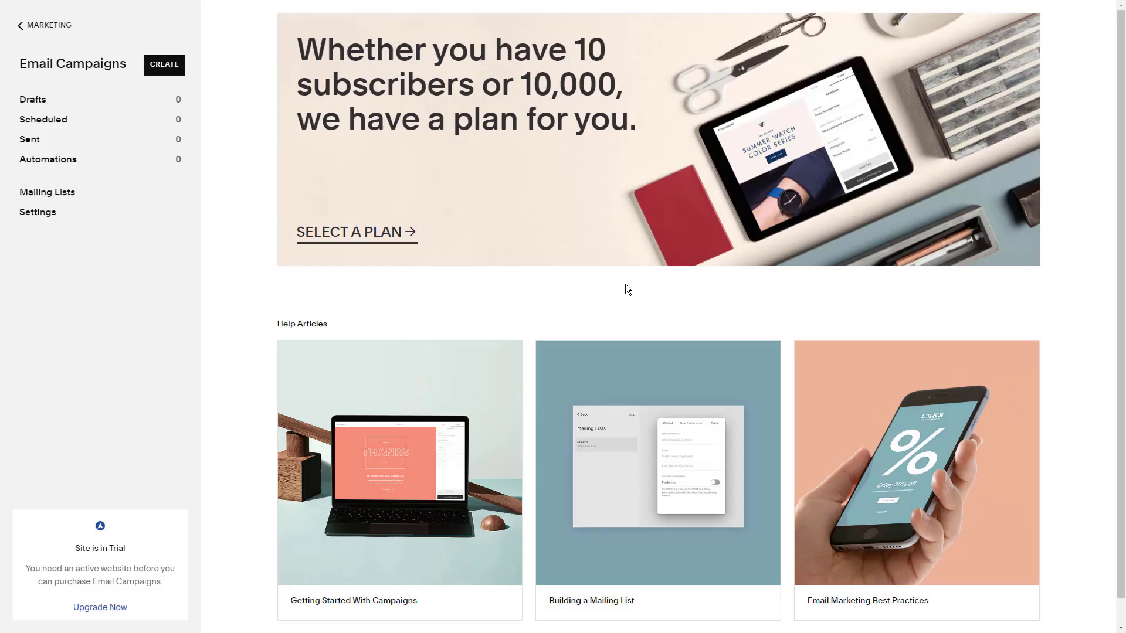
{"action": "scroll", "scroll_direction": "down", "scroll_amount": 3}
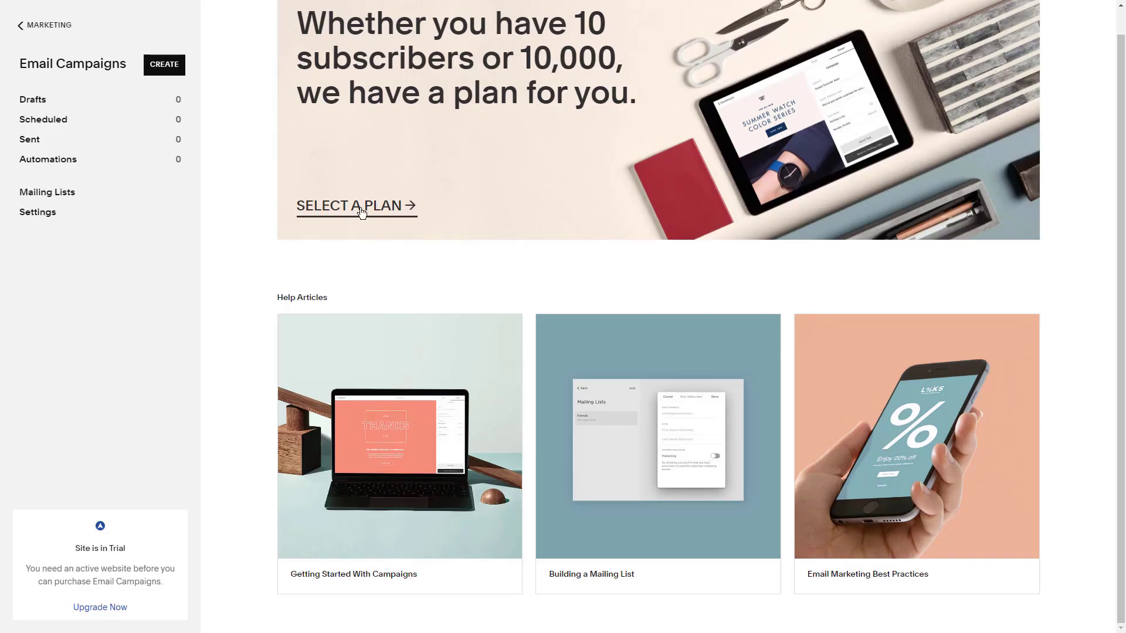
{"action": "scroll", "scroll_direction": "down", "scroll_amount": 3}
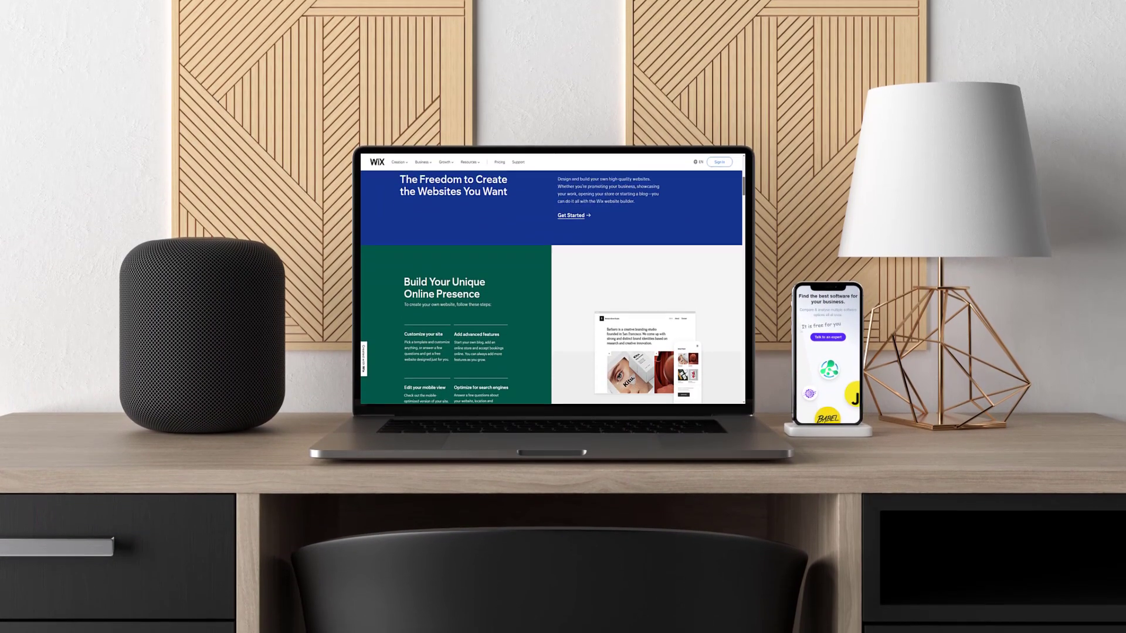
- Read down the Wix homepage through its templates and FAQ, then choose Get Started to reach sign-up
{"action": "scroll", "scroll_direction": "down", "scroll_amount": 3}
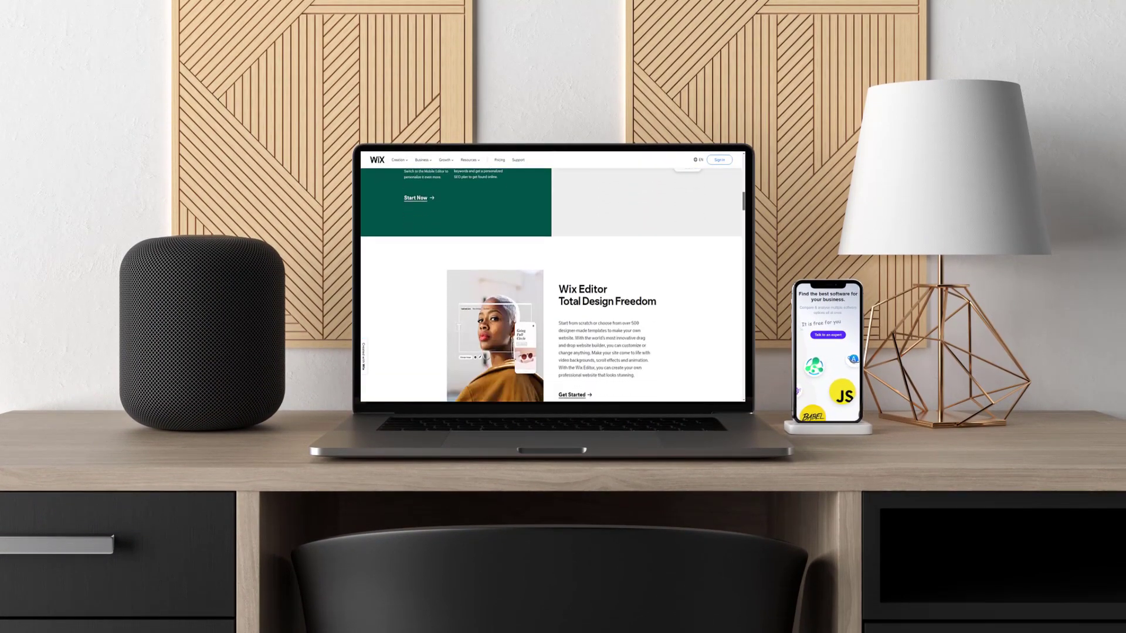
{"action": "scroll", "scroll_direction": "down", "scroll_amount": 3}
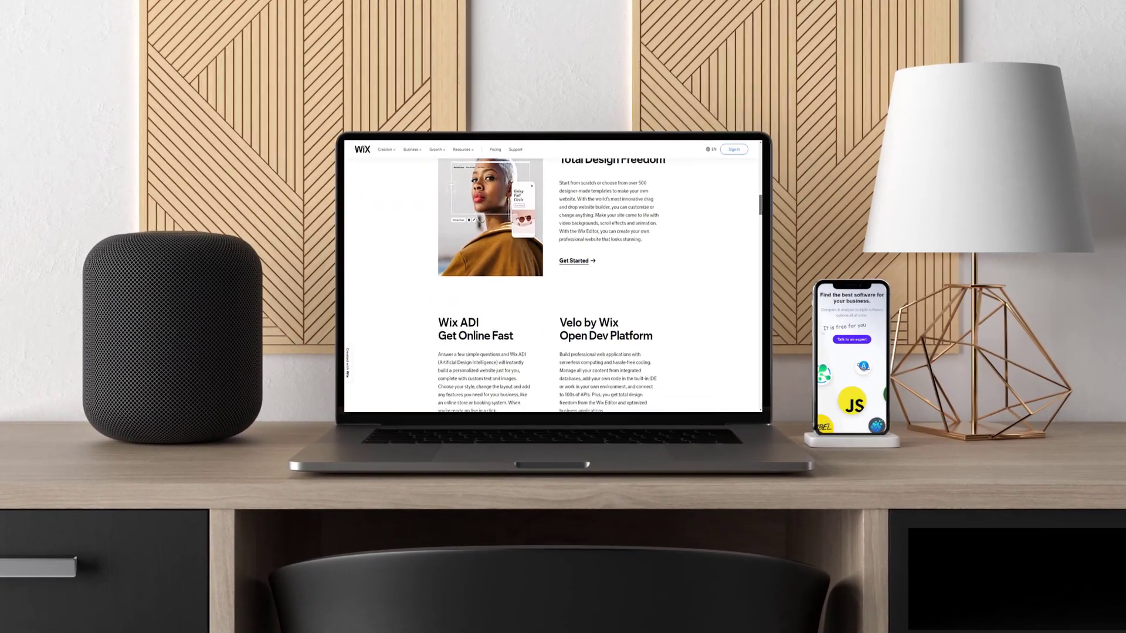
{"action": "scroll", "scroll_direction": "down", "scroll_amount": 3}
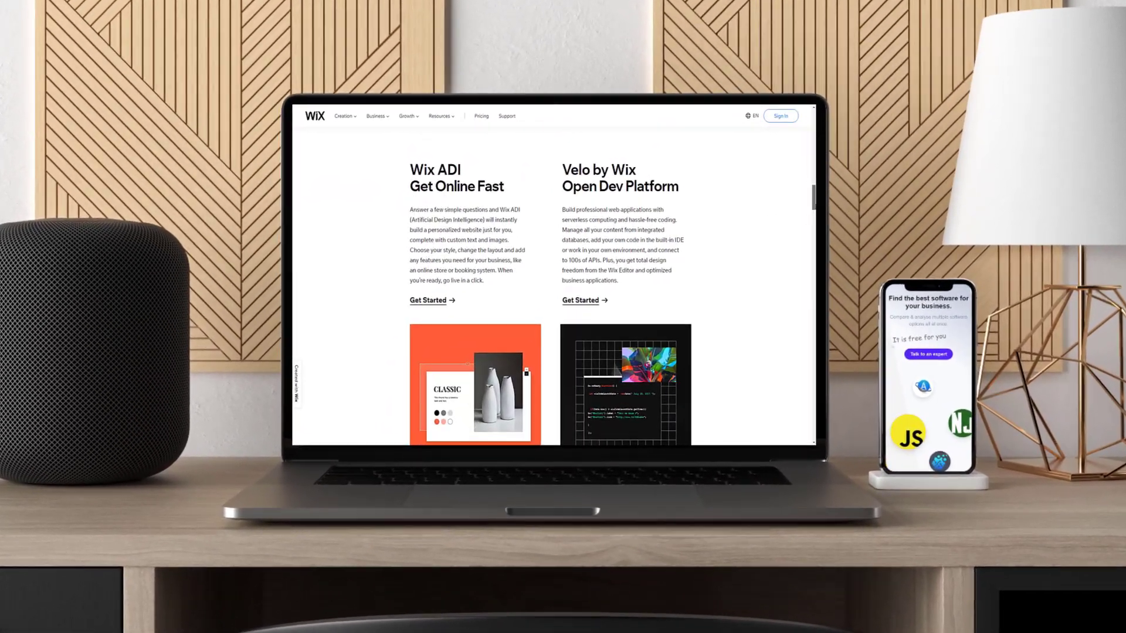
{"action": "scroll", "scroll_direction": "down", "scroll_amount": 3}
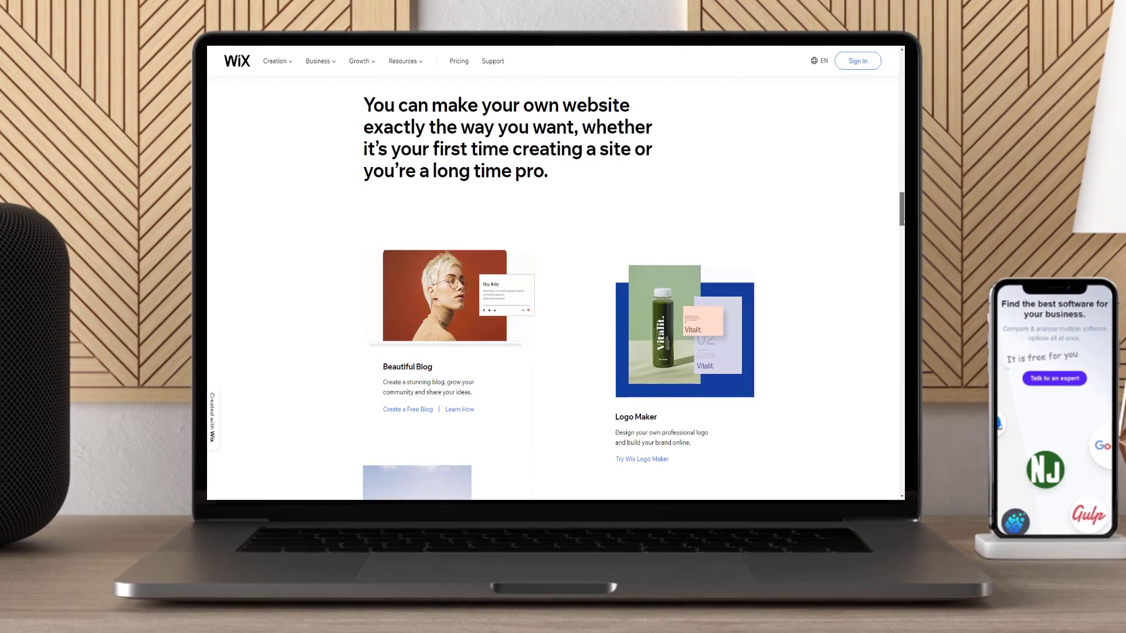
{"action": "scroll", "scroll_direction": "down", "scroll_amount": 3}
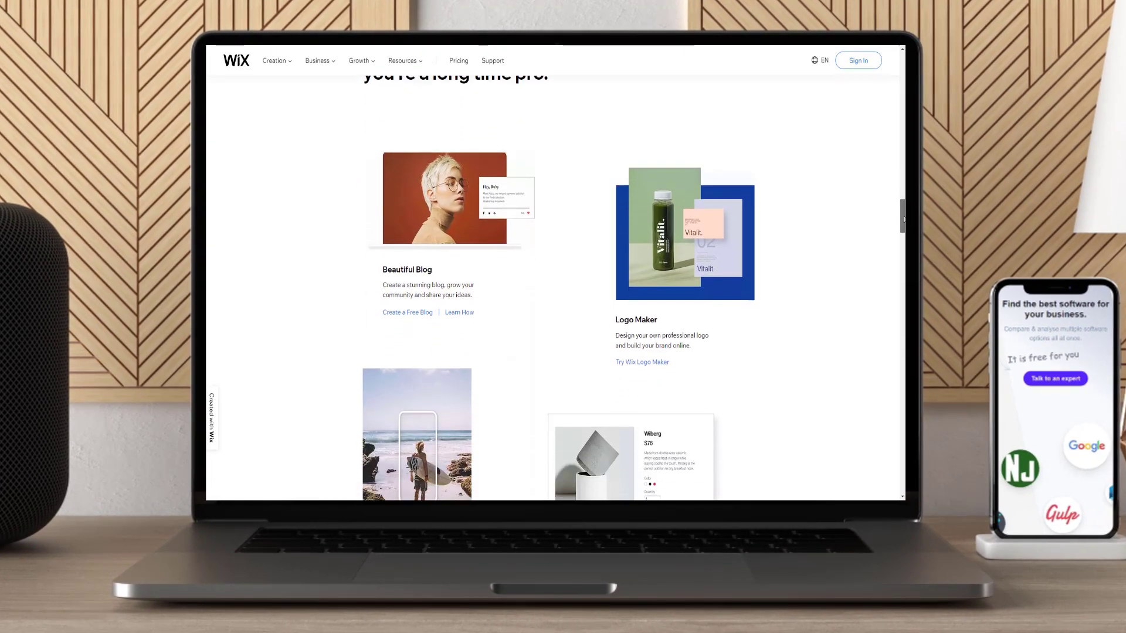
{"action": "scroll", "scroll_direction": "down", "scroll_amount": 3}
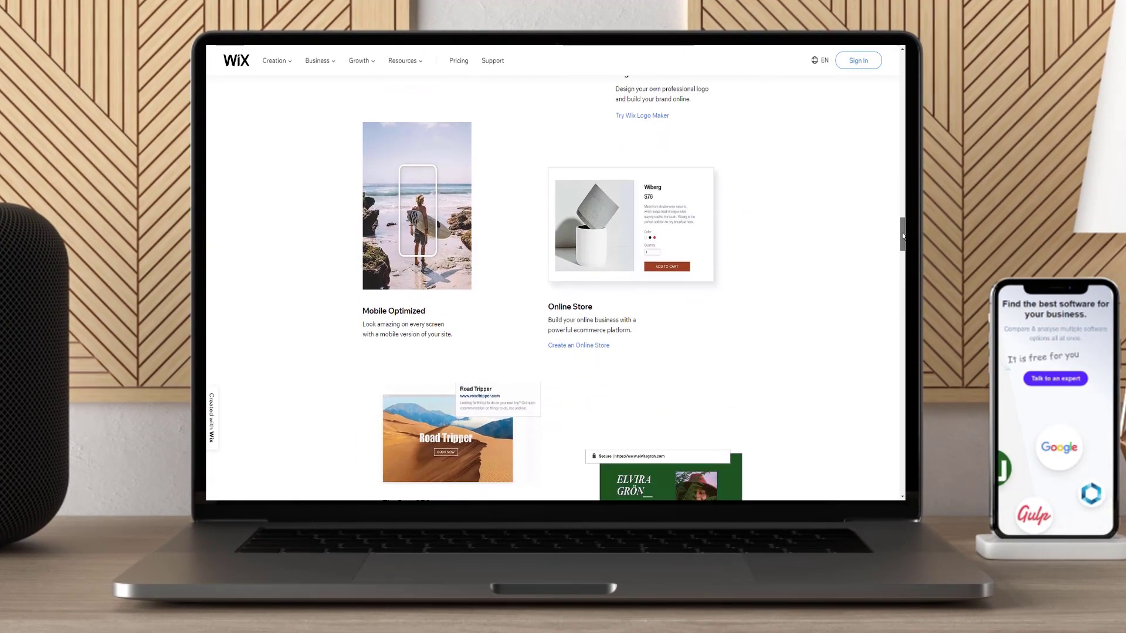
{"action": "scroll", "scroll_direction": "down", "scroll_amount": 3}
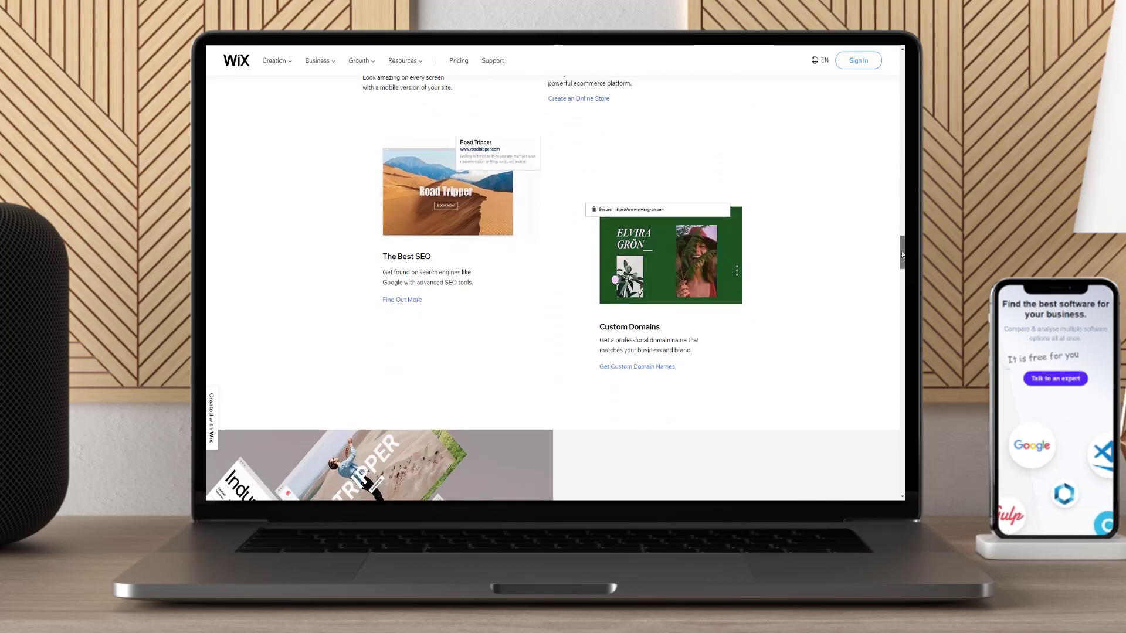
{"action": "scroll", "scroll_direction": "down", "scroll_amount": 3}
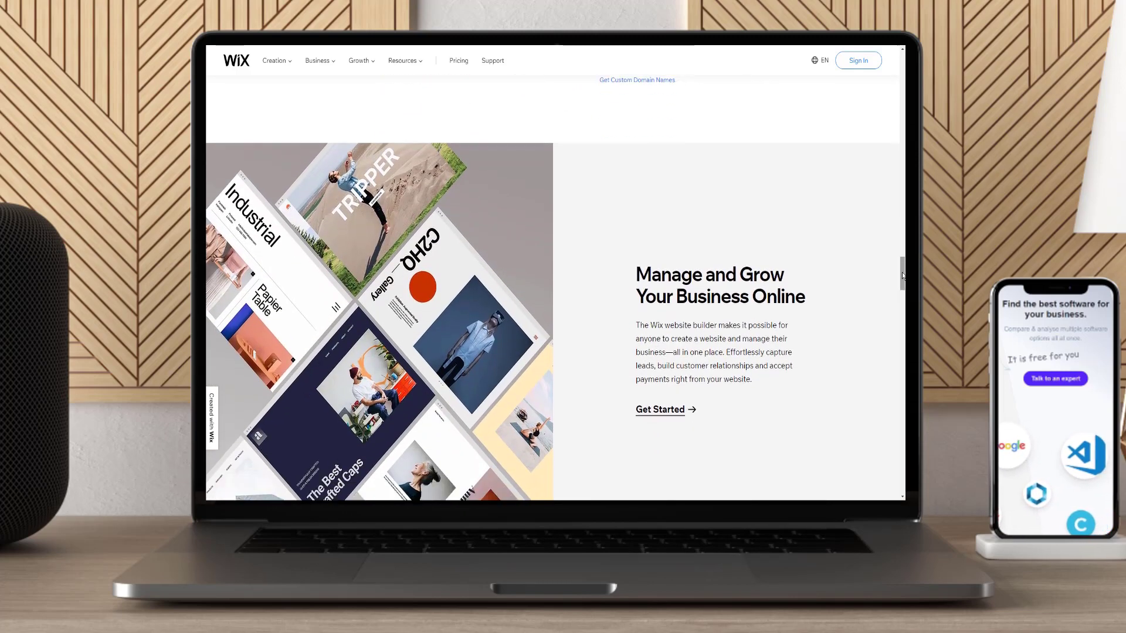
{"action": "scroll", "scroll_direction": "down", "scroll_amount": 3}
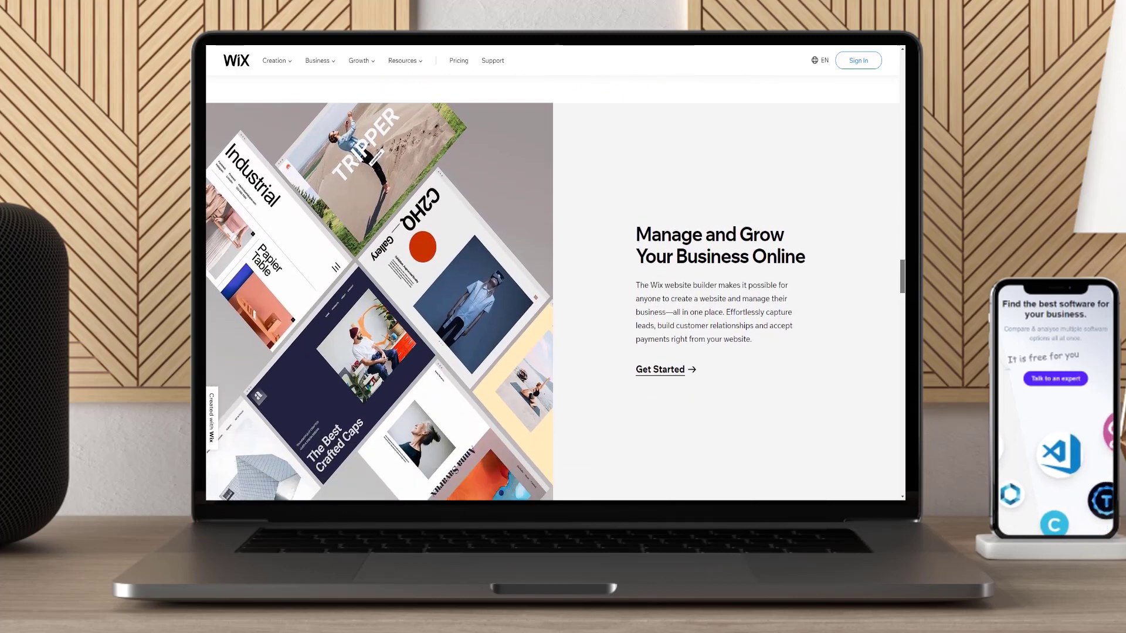
{"action": "scroll", "scroll_direction": "down", "scroll_amount": 3}
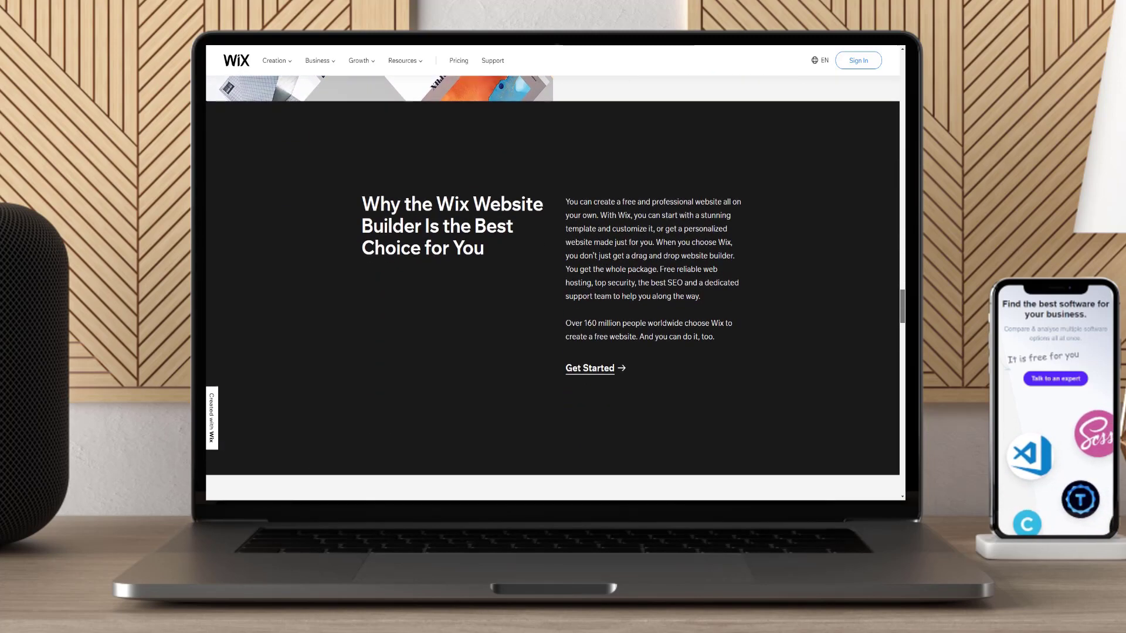
{"action": "scroll", "scroll_direction": "down", "scroll_amount": 3}
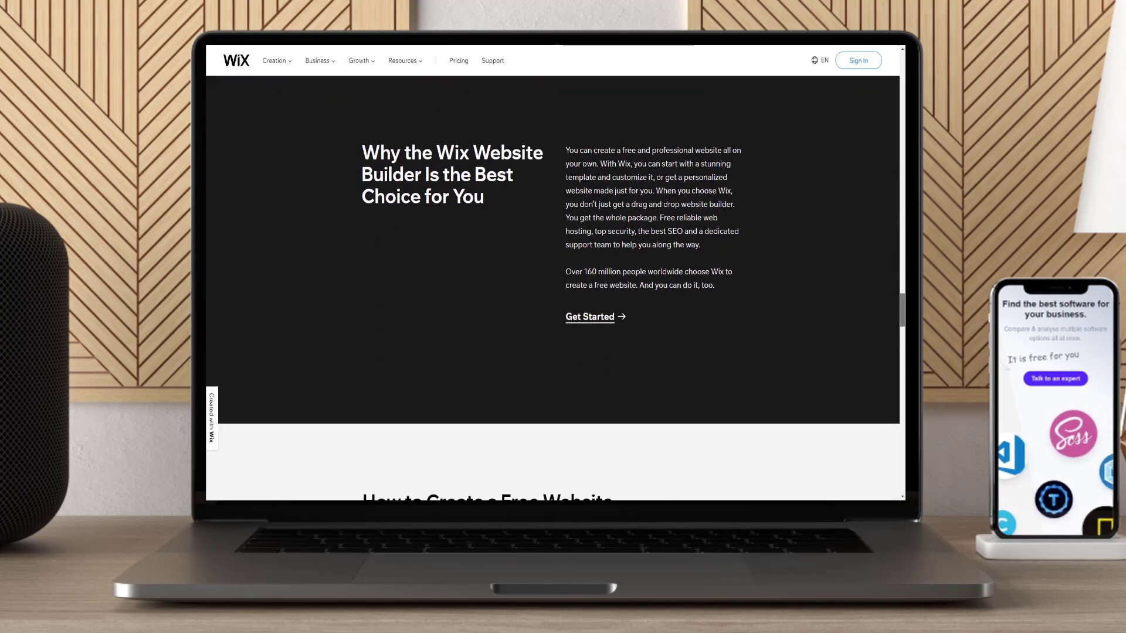
{"action": "scroll", "scroll_direction": "down", "scroll_amount": 3}
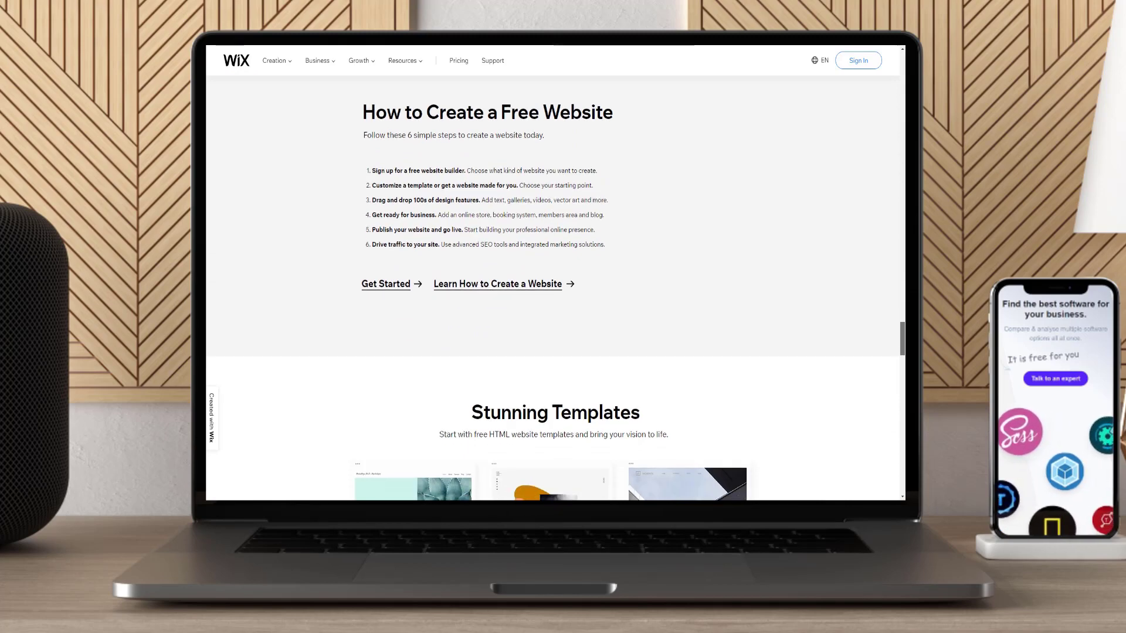
{"action": "scroll", "scroll_direction": "down", "scroll_amount": 3}
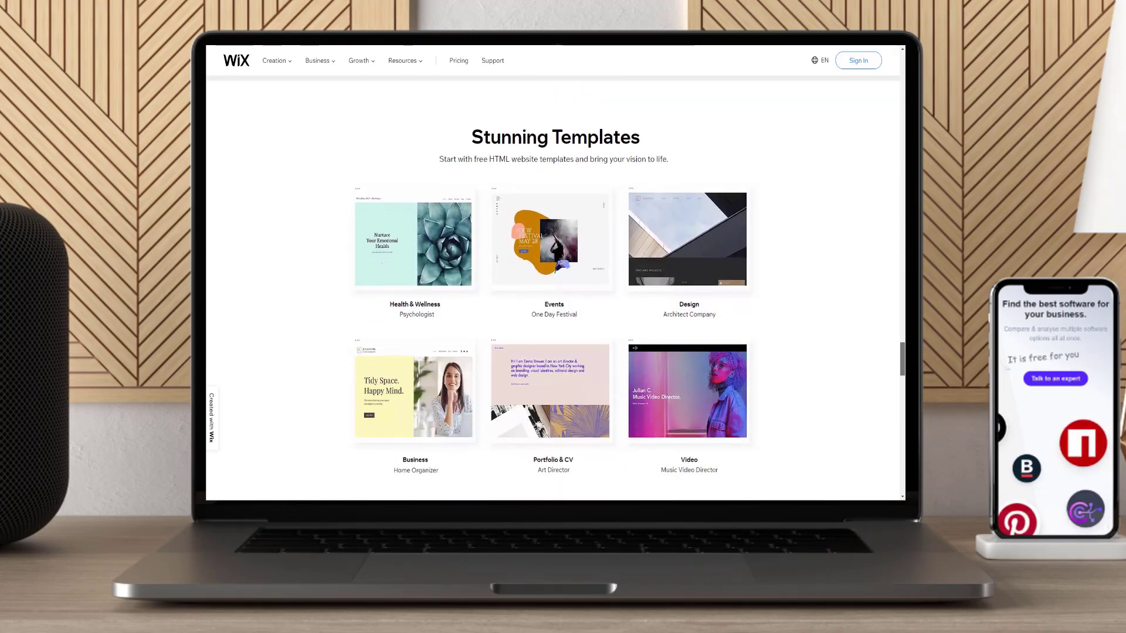
{"action": "scroll", "scroll_direction": "down", "scroll_amount": 3}
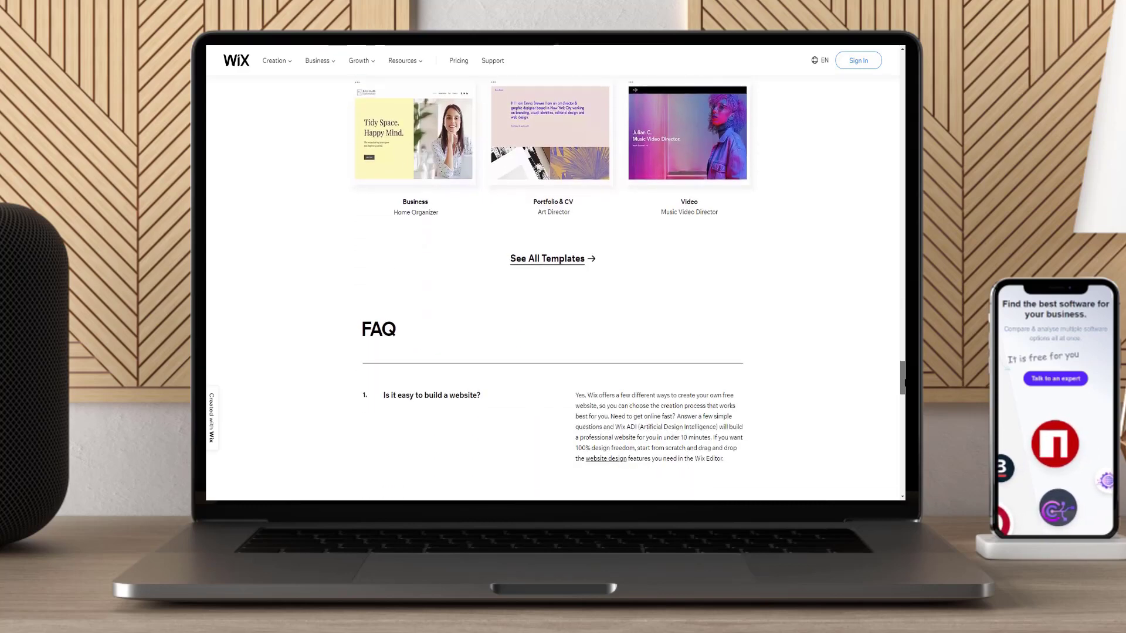
{"action": "scroll", "scroll_direction": "down", "scroll_amount": 3}
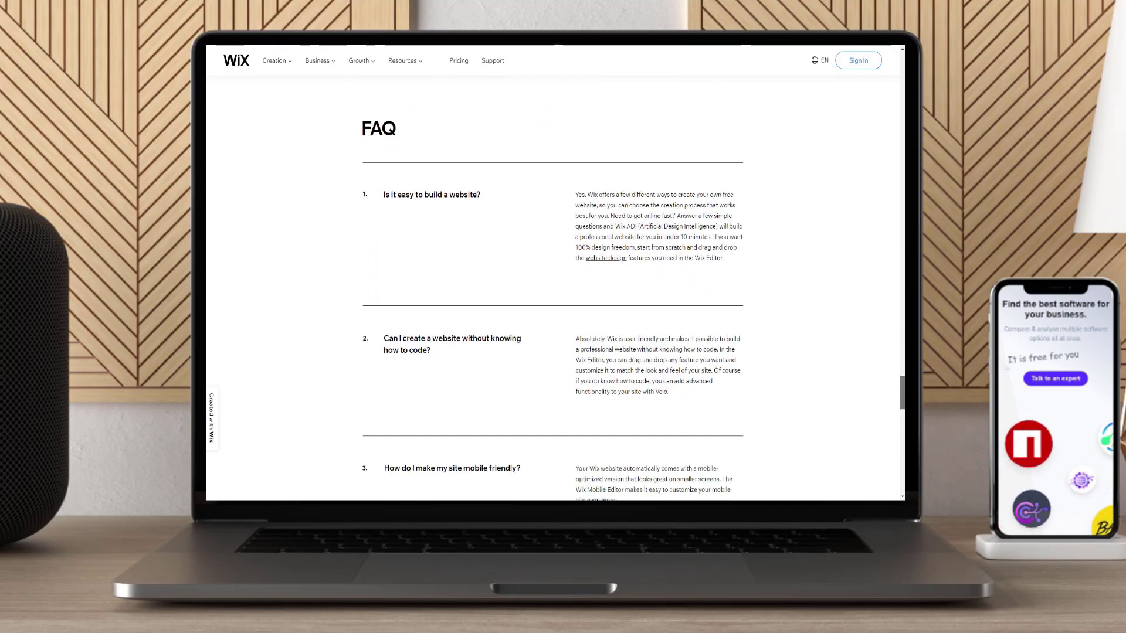
{"action": "scroll", "scroll_direction": "down", "scroll_amount": 3}
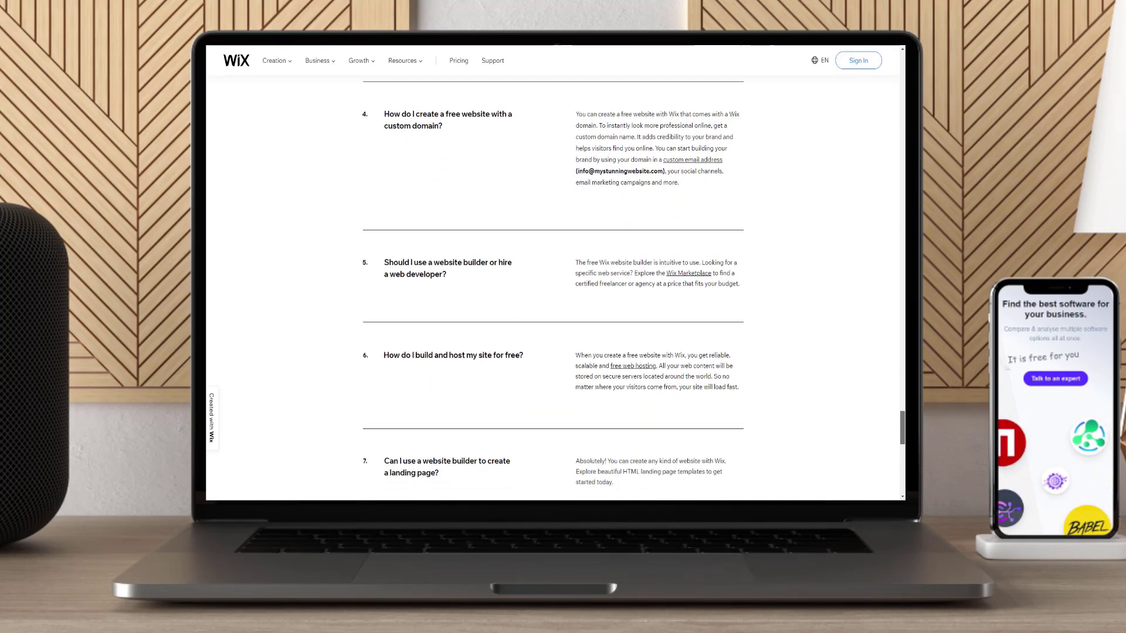
{"action": "scroll", "scroll_direction": "down", "scroll_amount": 3}
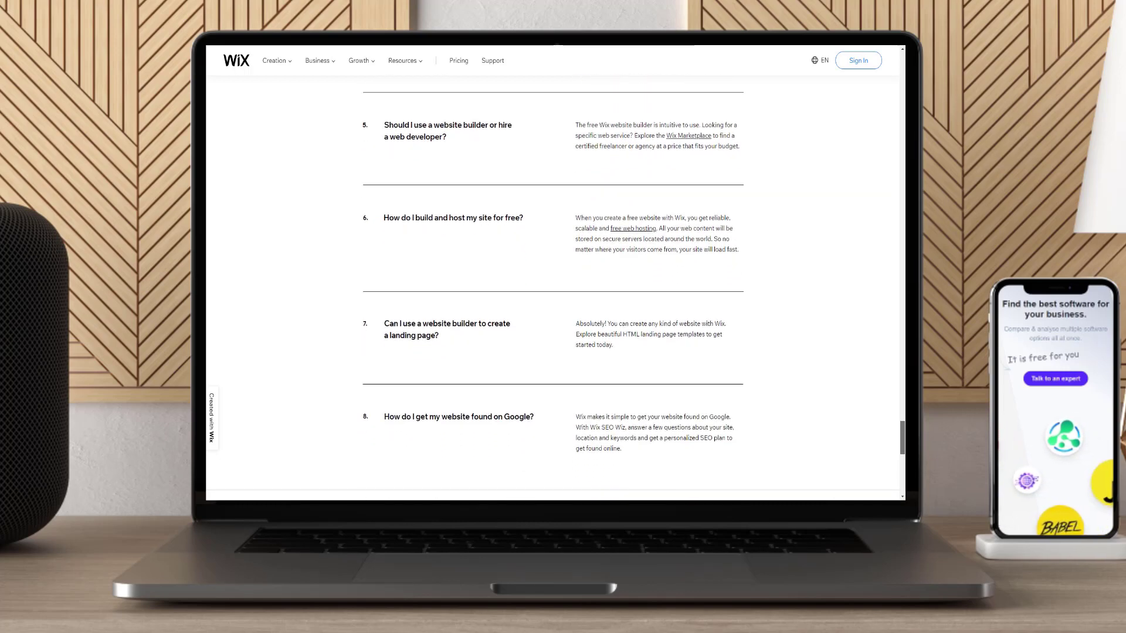
{"action": "scroll", "scroll_direction": "down", "scroll_amount": 3}
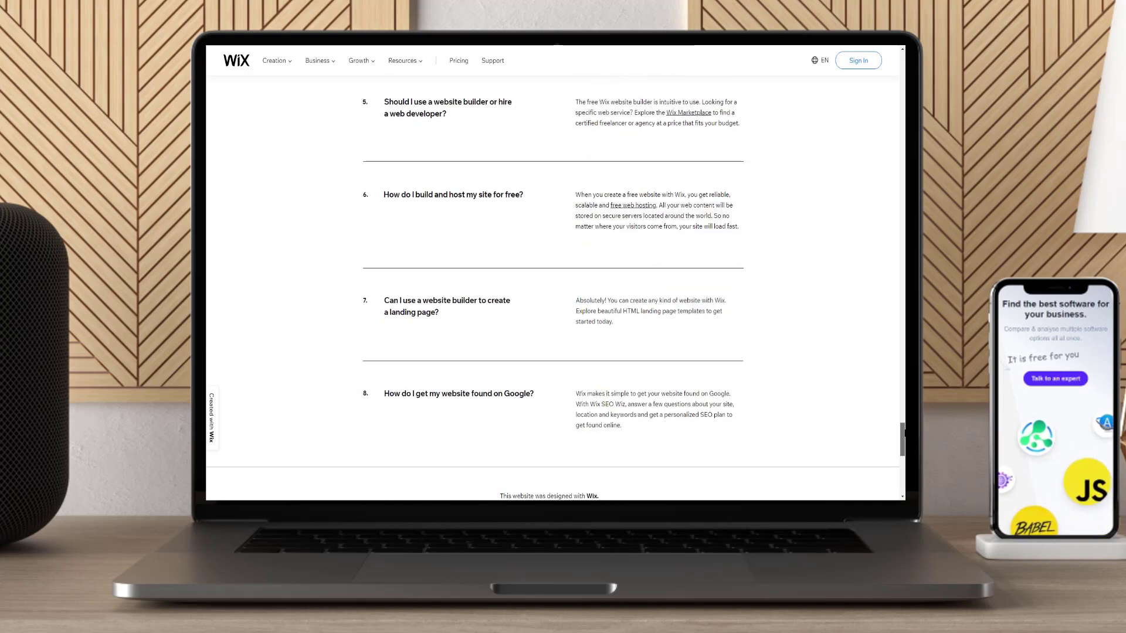
{"action": "scroll", "scroll_direction": "down", "scroll_amount": 3}
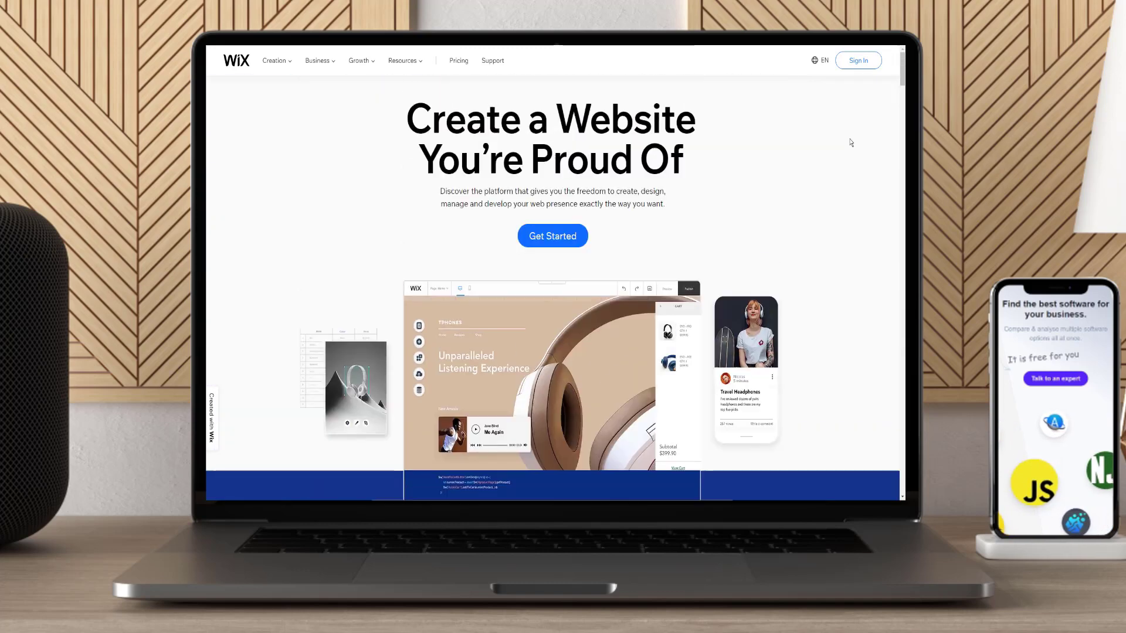
{"action": "mouse_move", "coordinate": [552, 236]}
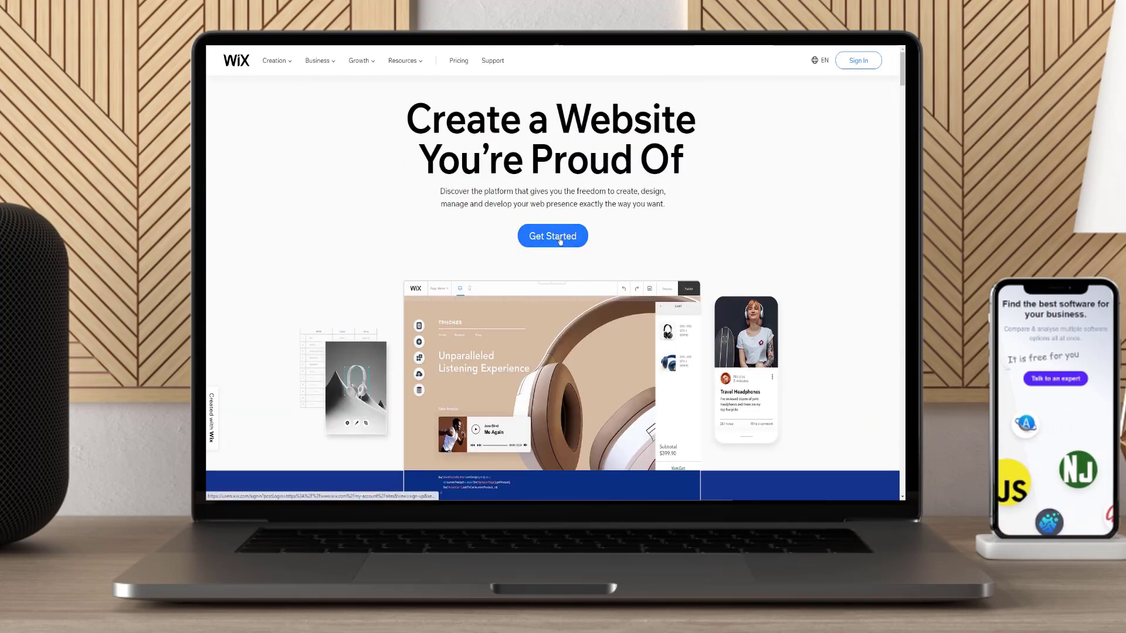
{"action": "left_click", "coordinate": [553, 235]}
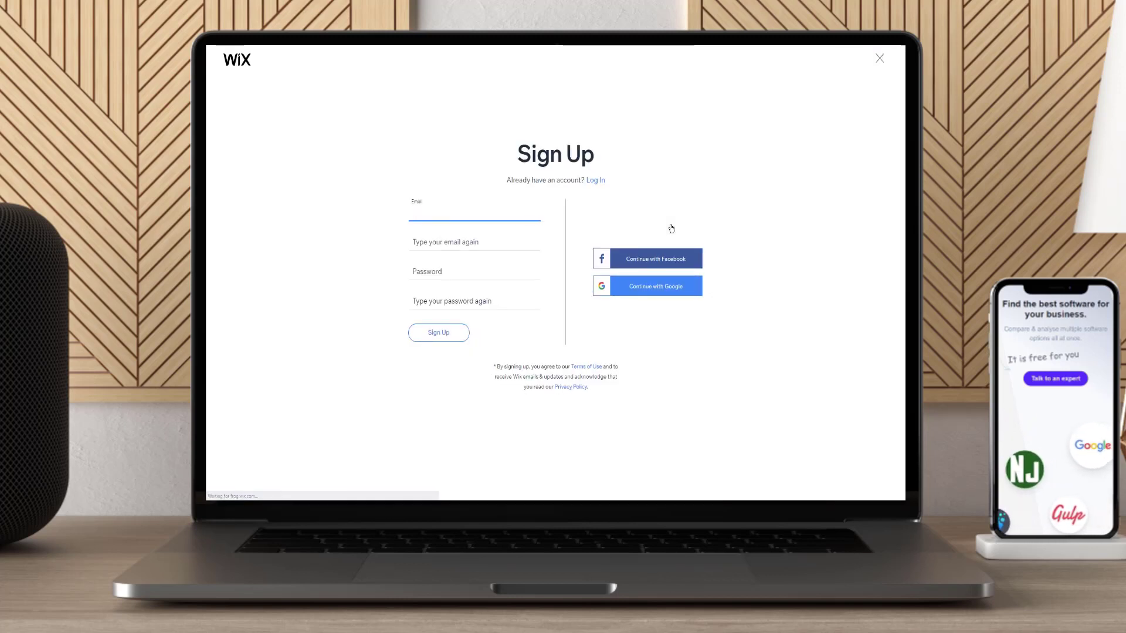
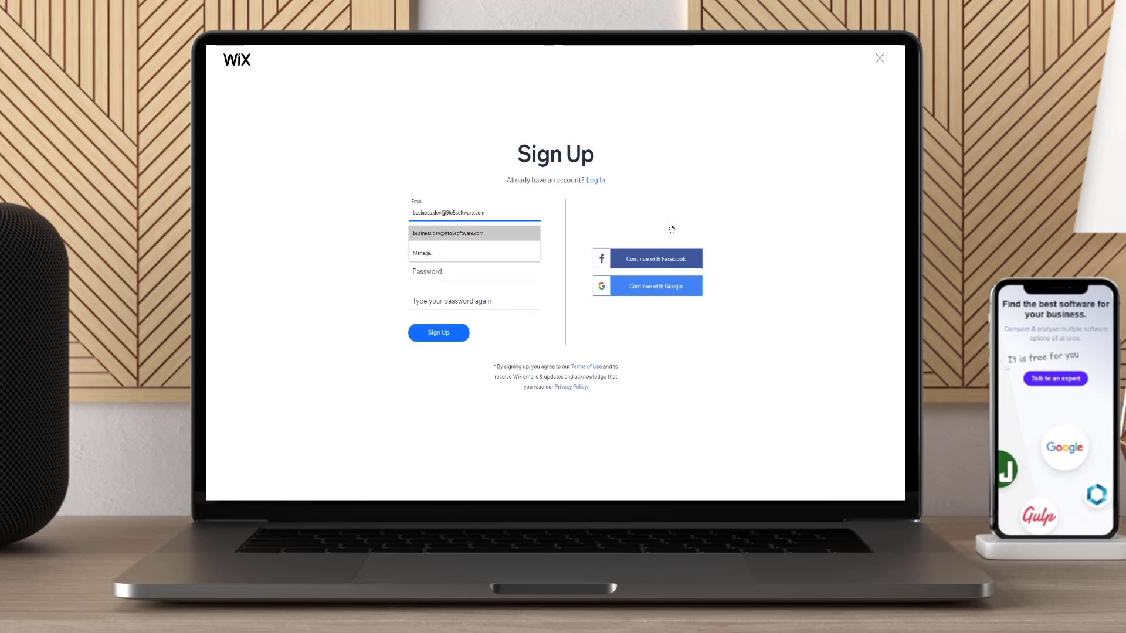
{"action": "left_click", "coordinate": [447, 232]}
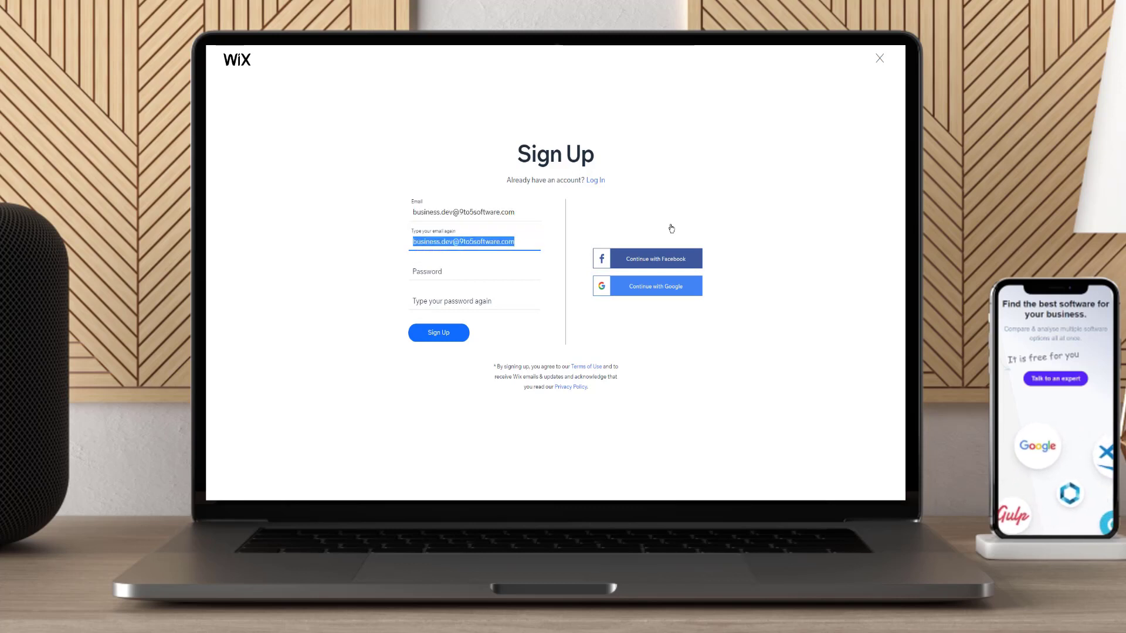
{"action": "left_click", "coordinate": [474, 275]}
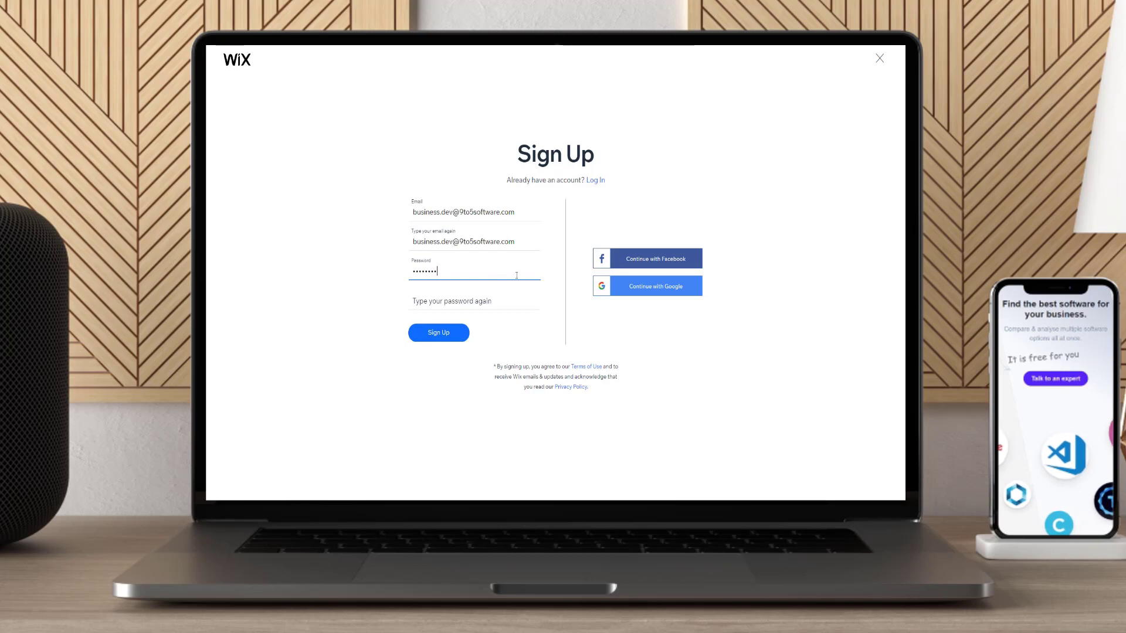
{"action": "type", "text": "•••••"}
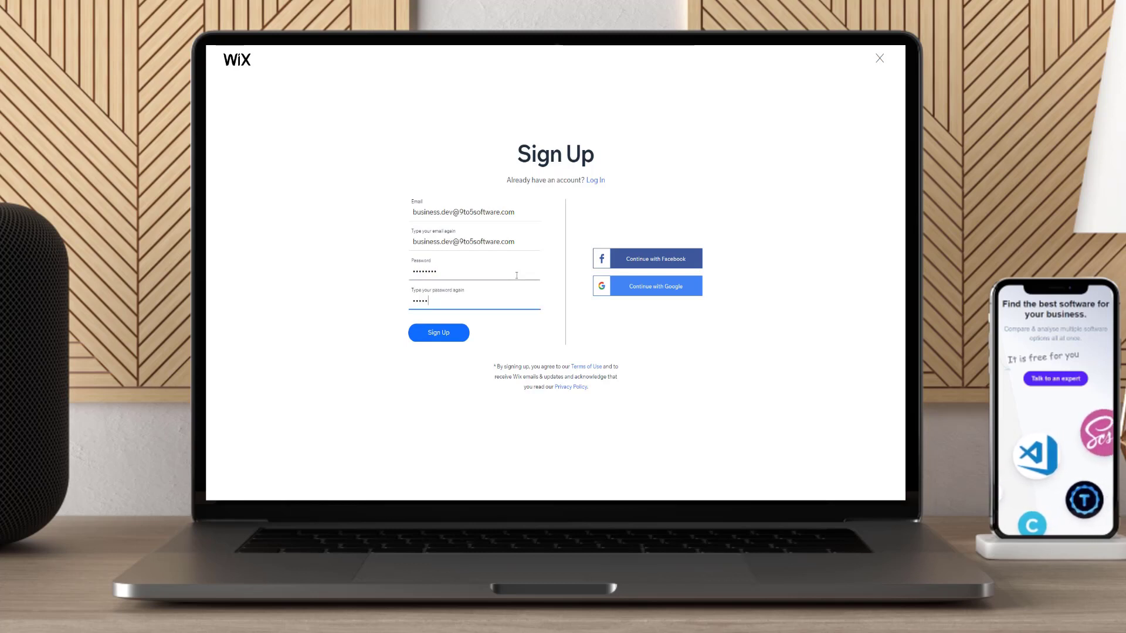
{"action": "left_click", "coordinate": [437, 332]}
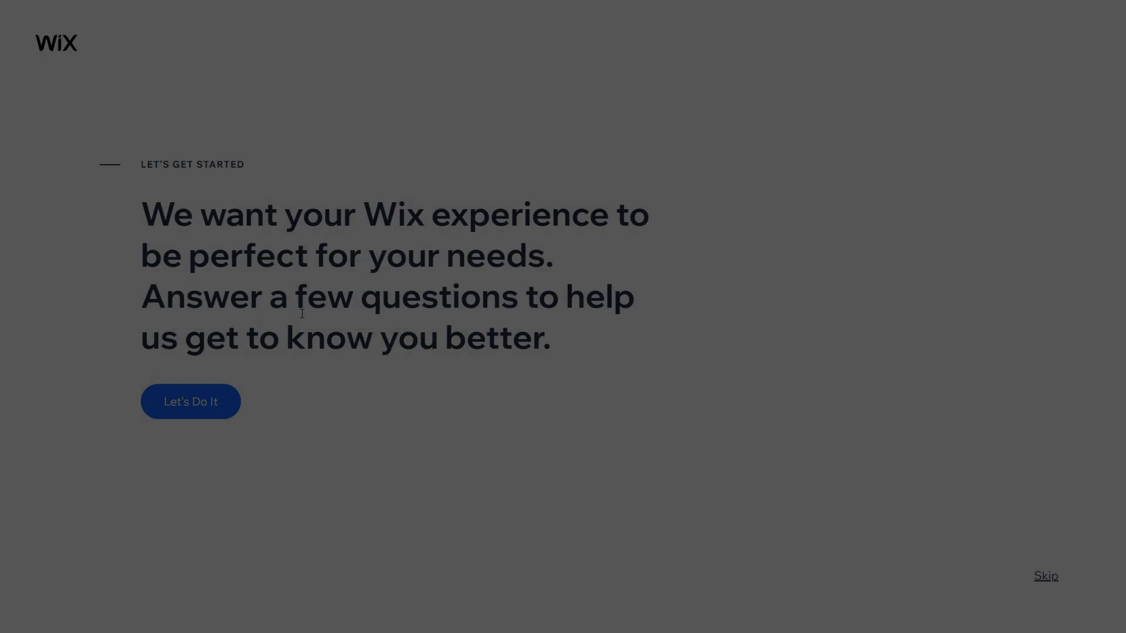
- Skip the Let's Get Started questions and pick Choose a Template
{"action": "left_click", "coordinate": [190, 401]}
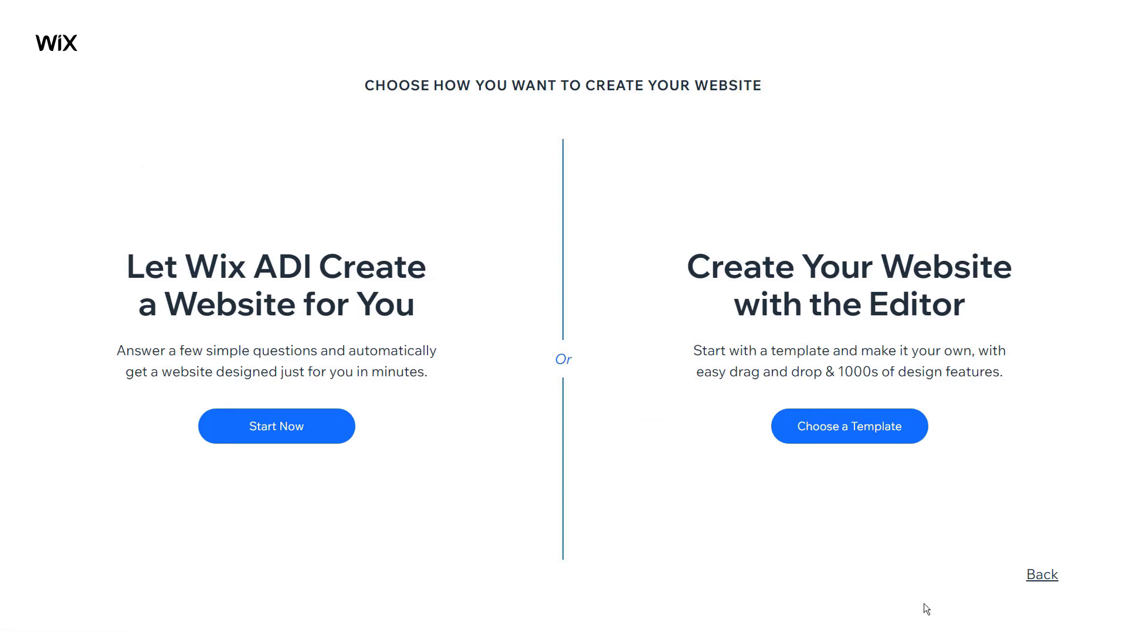
{"action": "mouse_move", "coordinate": [698, 348]}
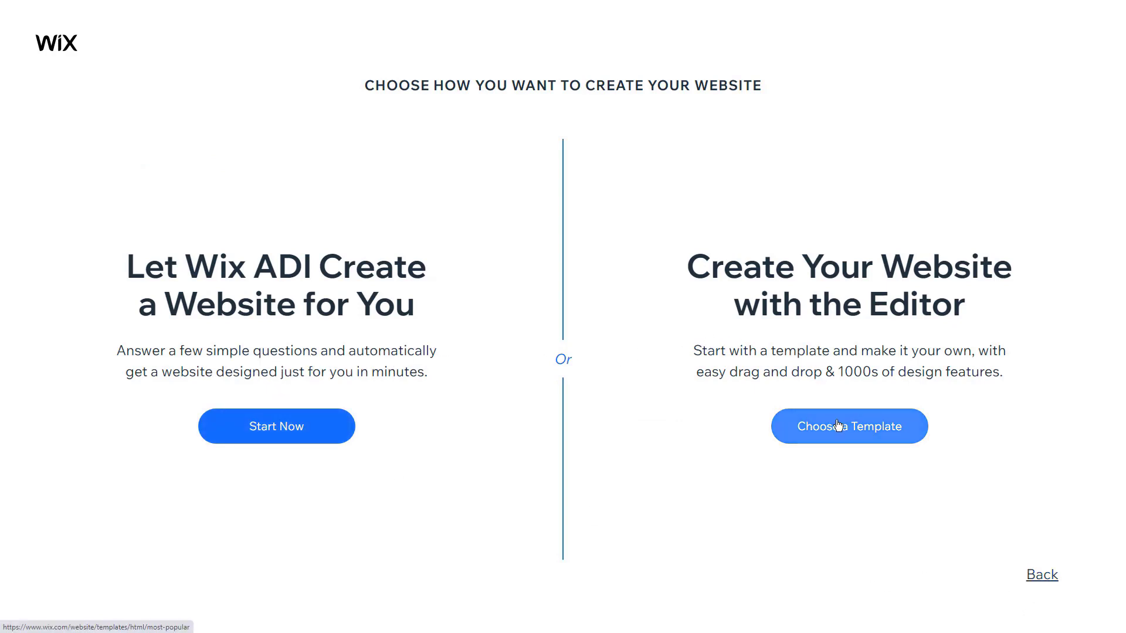
{"action": "left_click", "coordinate": [849, 425]}
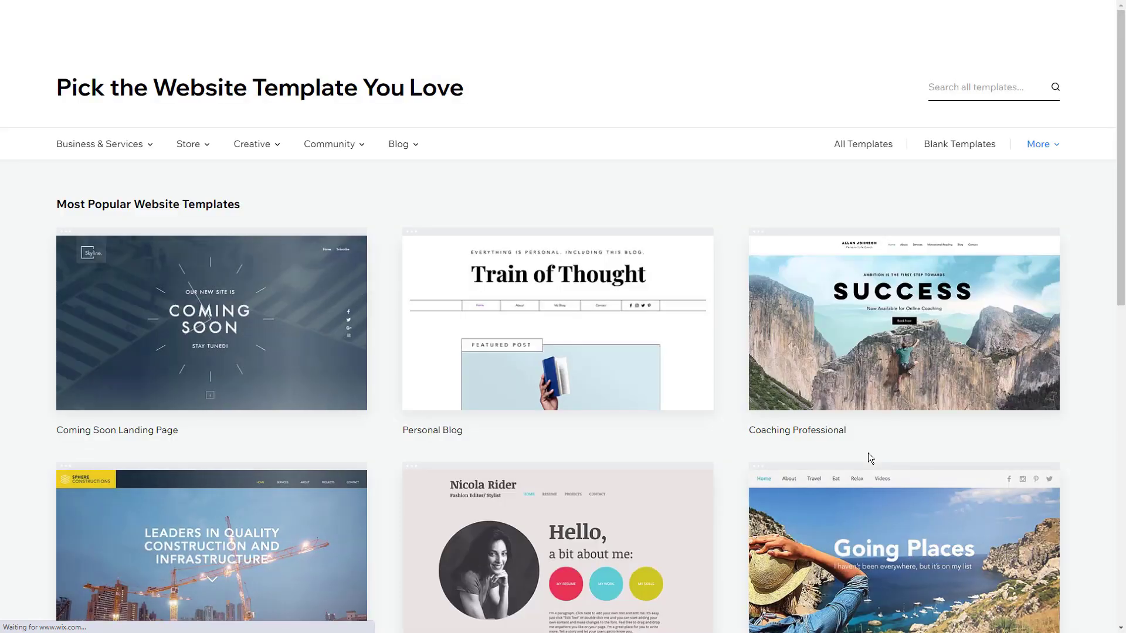
{"action": "mouse_move", "coordinate": [903, 319]}
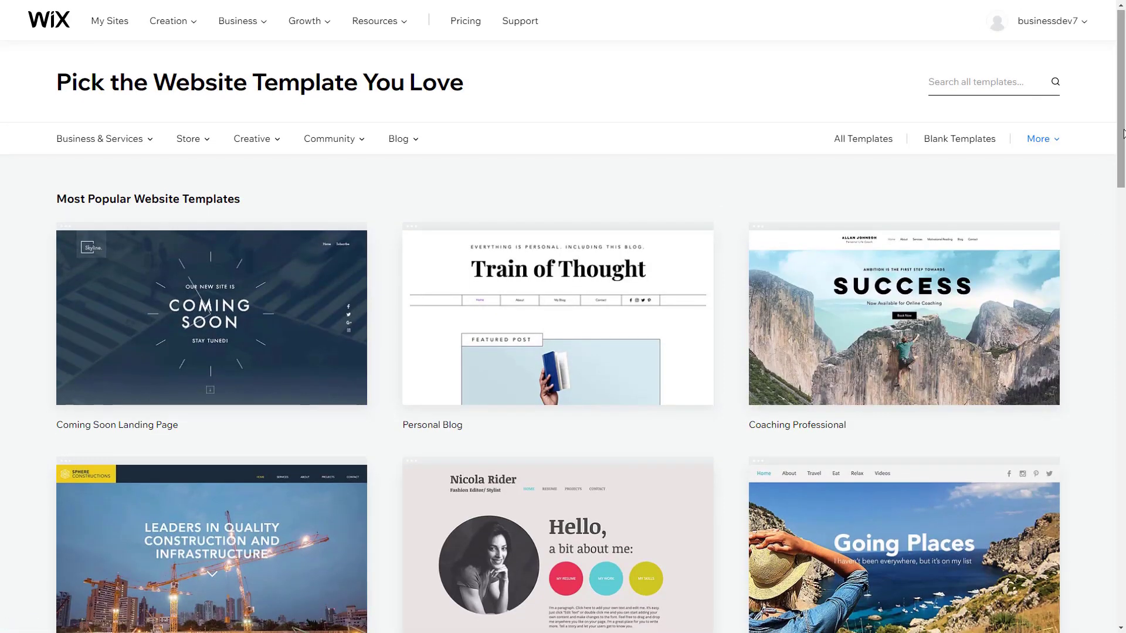
- Find the Curriculum Vitae template among the most popular and scroll through its preview
{"action": "scroll", "scroll_direction": "down", "scroll_amount": 3}
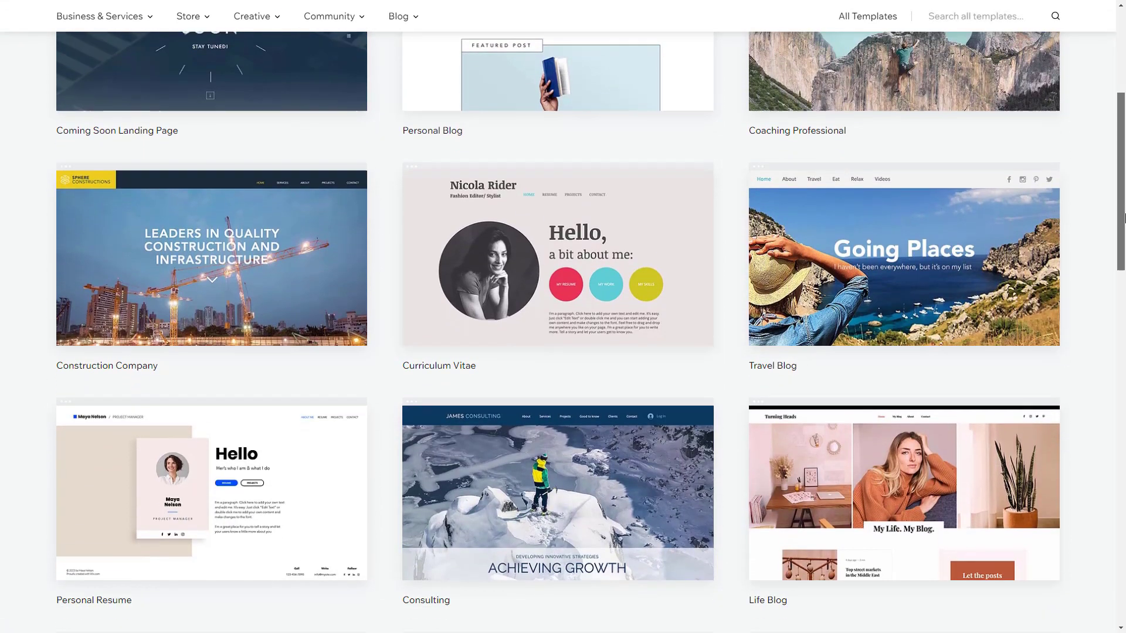
{"action": "scroll", "scroll_direction": "down", "scroll_amount": 3}
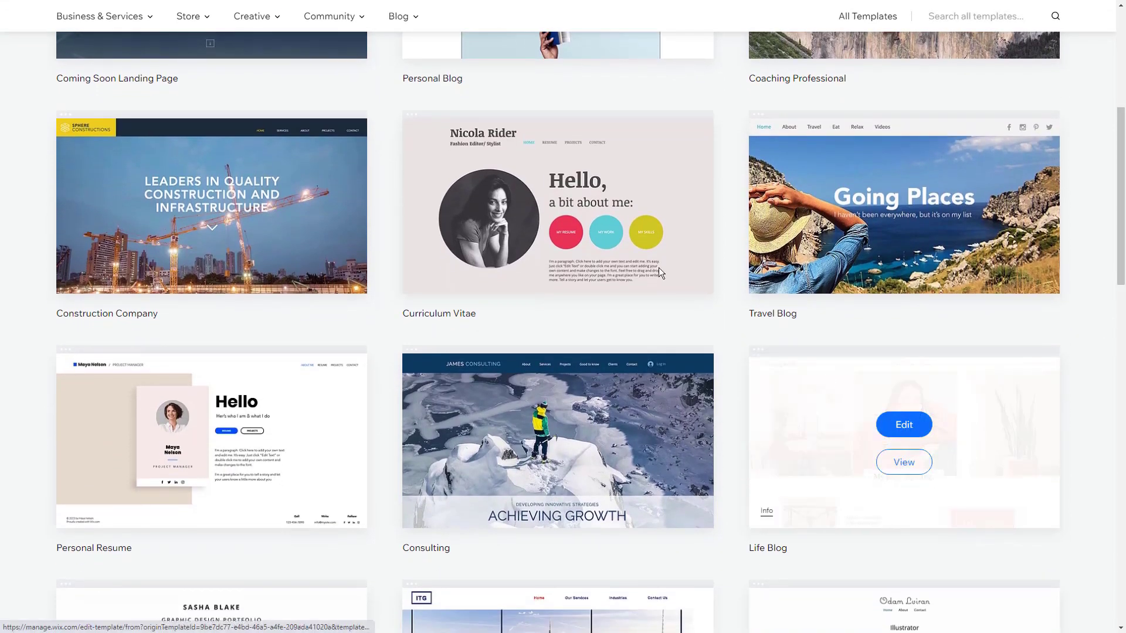
{"action": "left_click", "coordinate": [556, 206]}
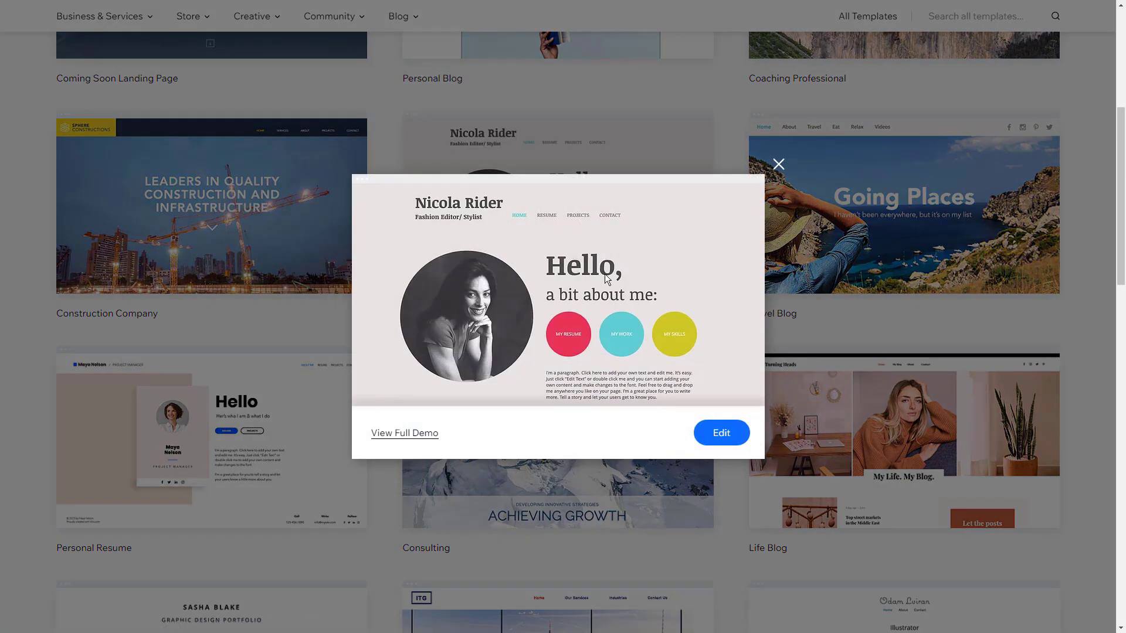
{"action": "scroll", "scroll_direction": "down", "scroll_amount": 3}
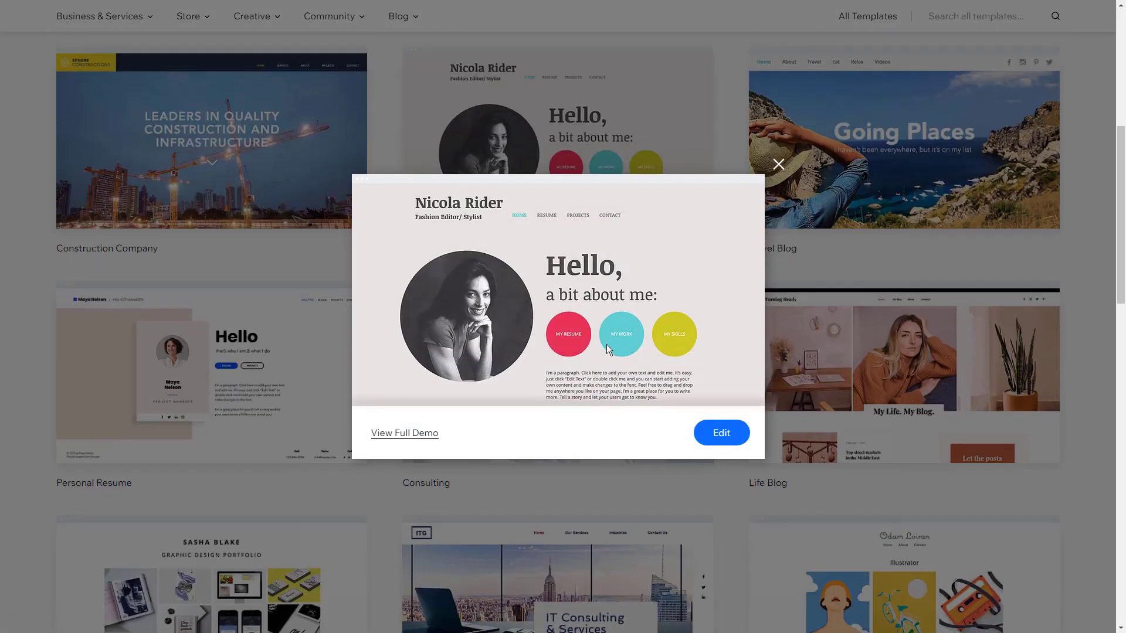
{"action": "scroll", "scroll_direction": "down", "scroll_amount": 3}
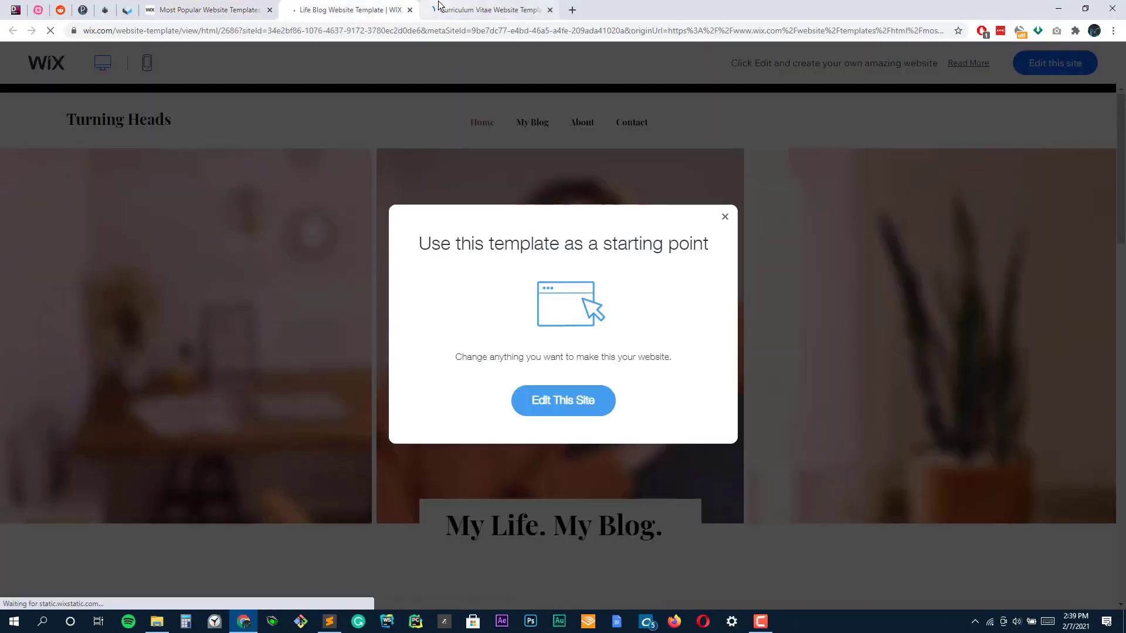
- Leave the Life Blog demo for the Curriculum Vitae template and browse its My Resume page down to work experience
{"action": "left_click", "coordinate": [724, 216]}
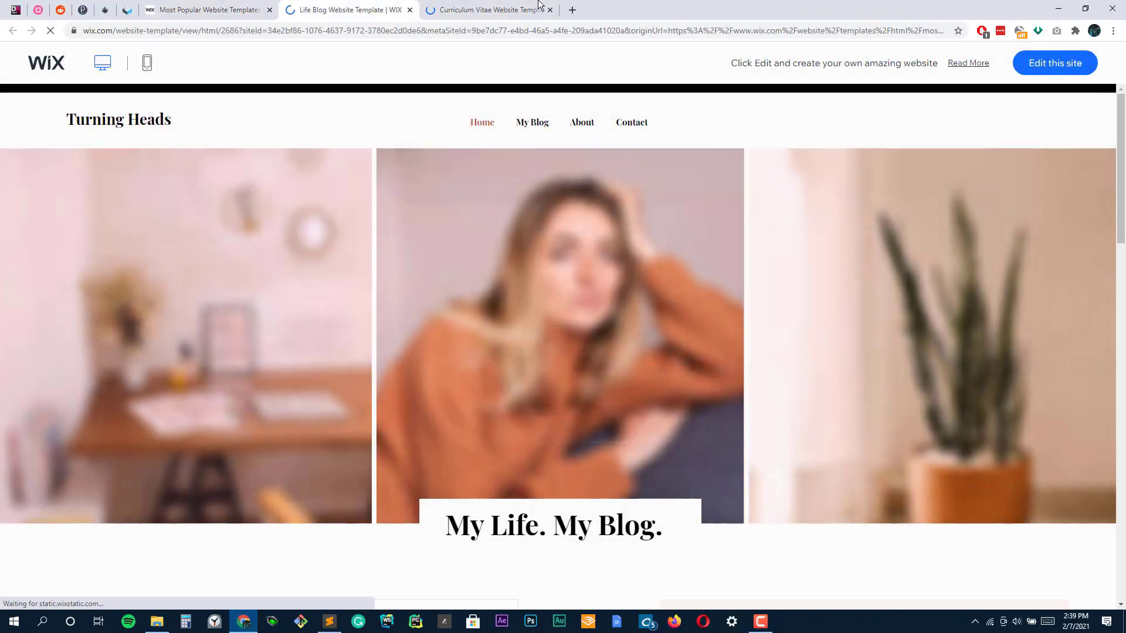
{"action": "left_click", "coordinate": [488, 10]}
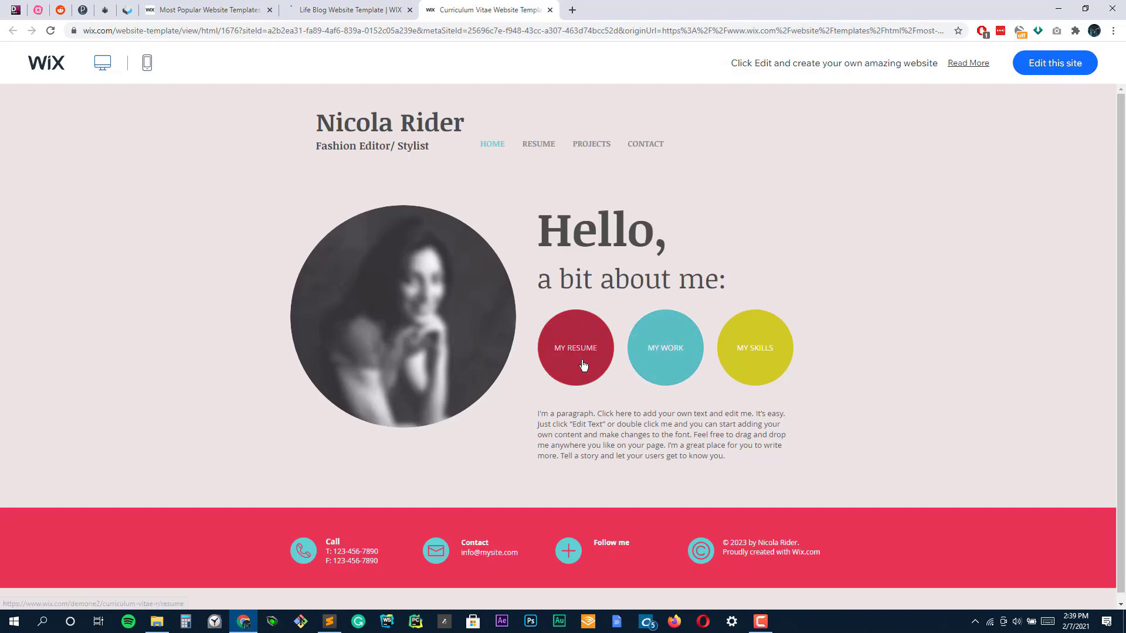
{"action": "left_click", "coordinate": [574, 347]}
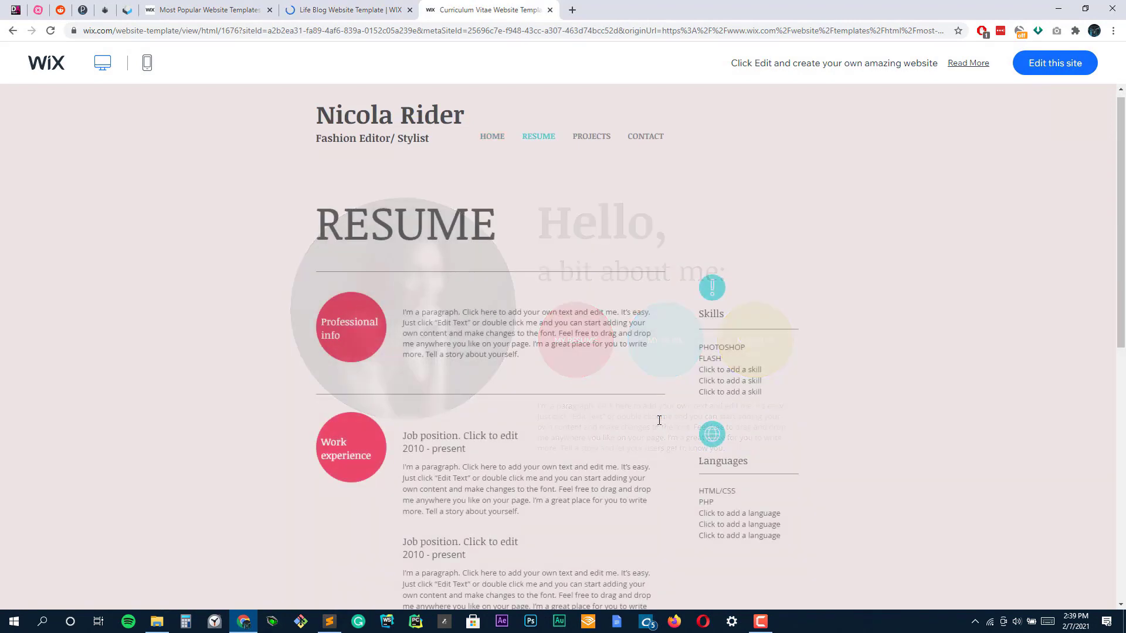
{"action": "scroll", "scroll_direction": "down", "scroll_amount": 3}
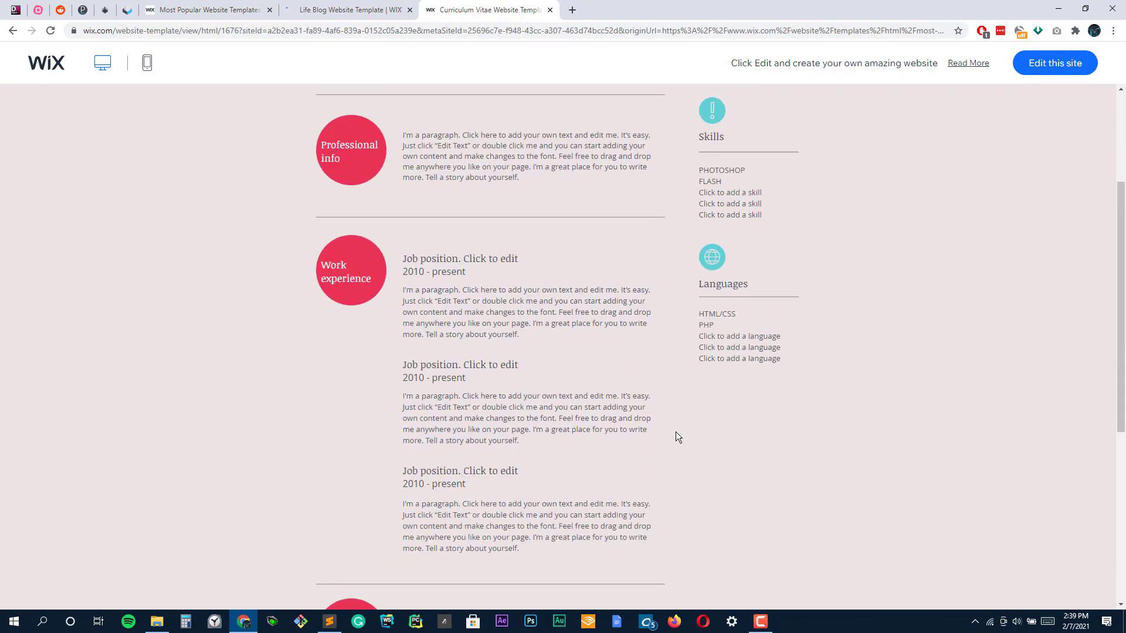